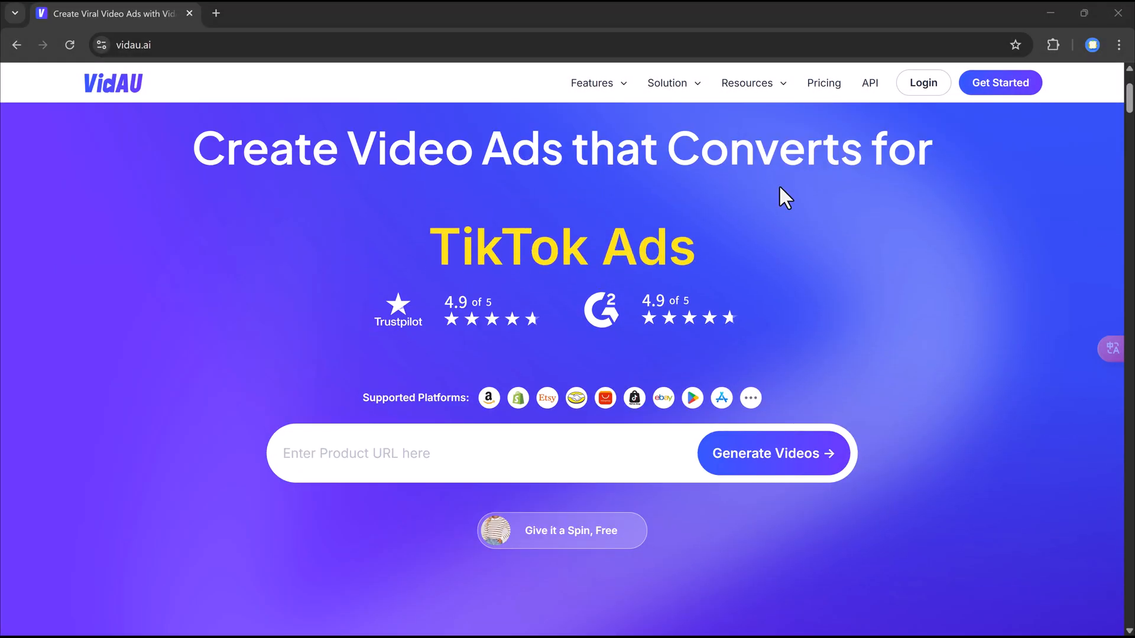
- Browse the creative center's hook video categories and ready-made video ad templates
scroll("down", 3)
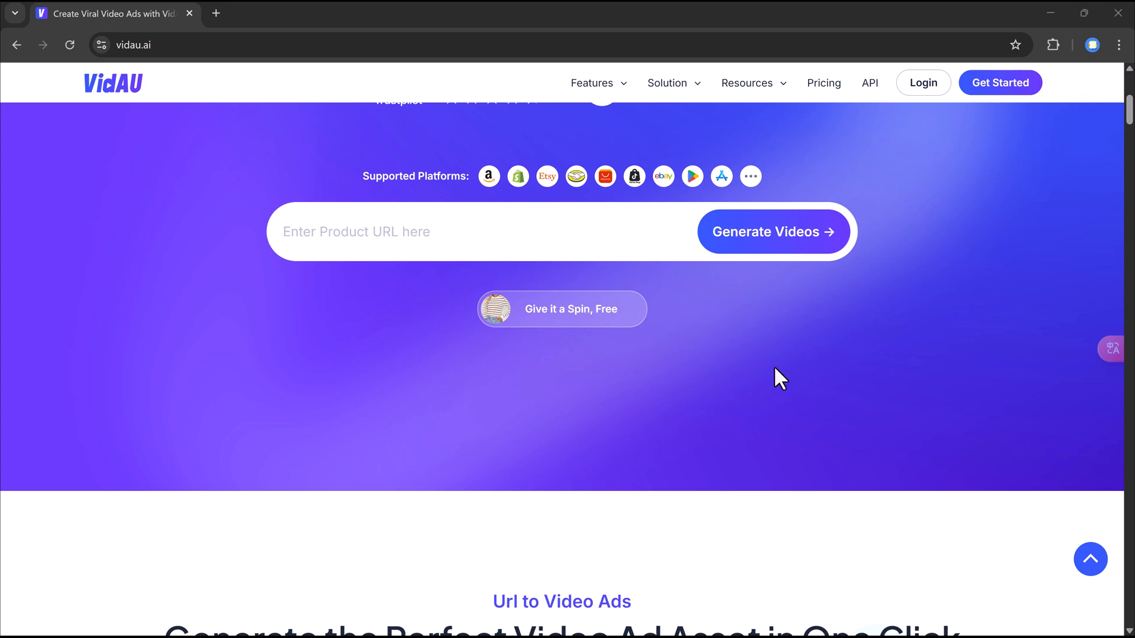
scroll("down", 3)
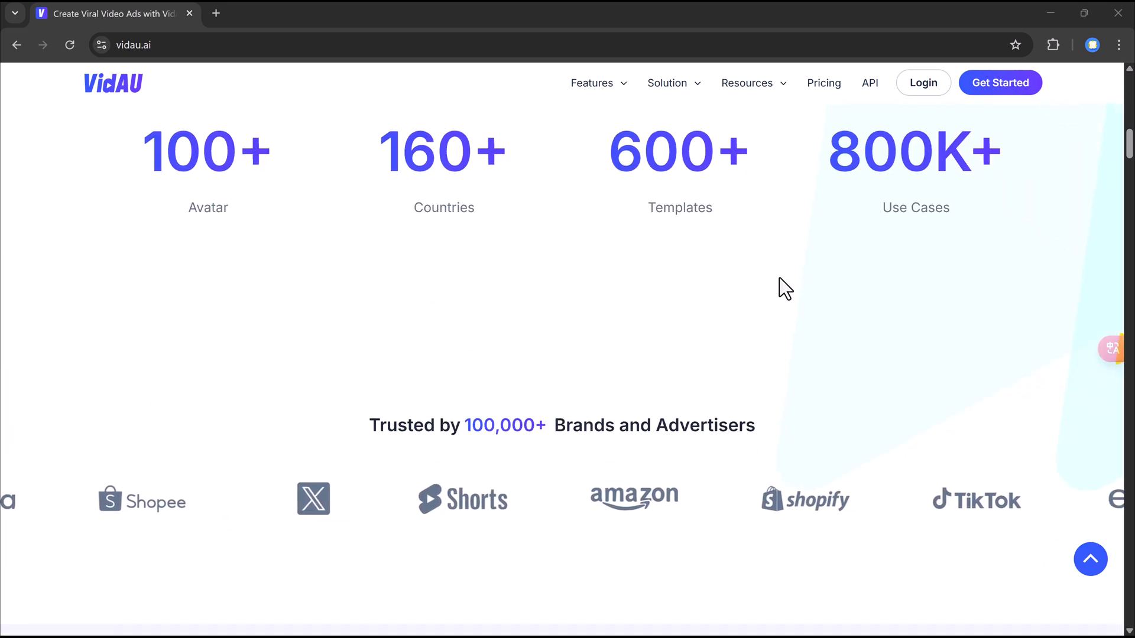
scroll("down", 3)
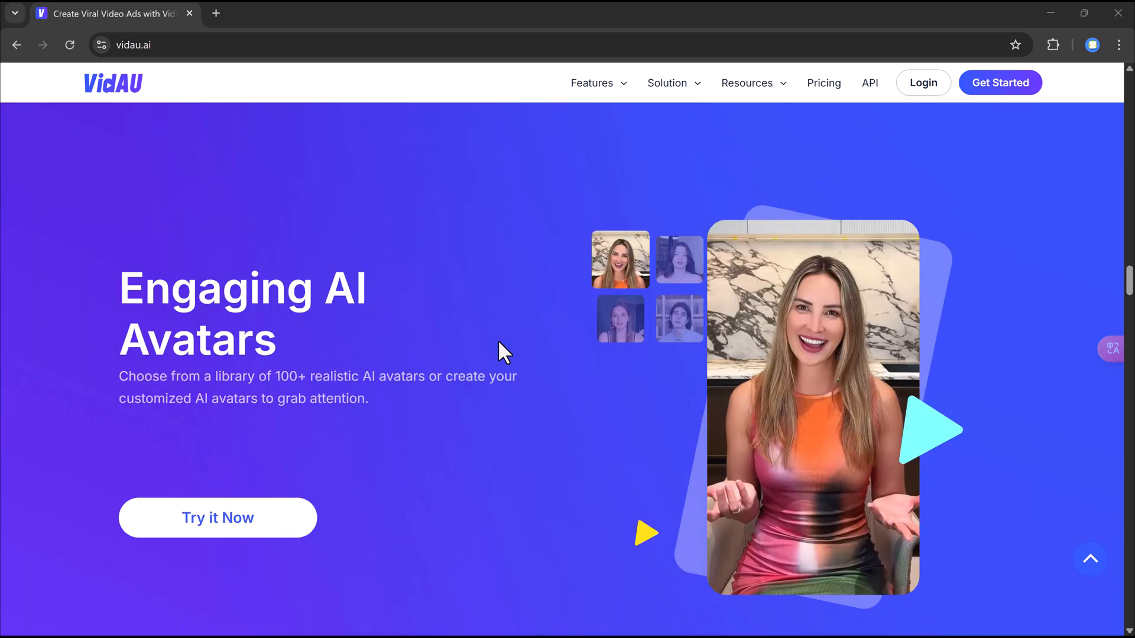
scroll("down", 3)
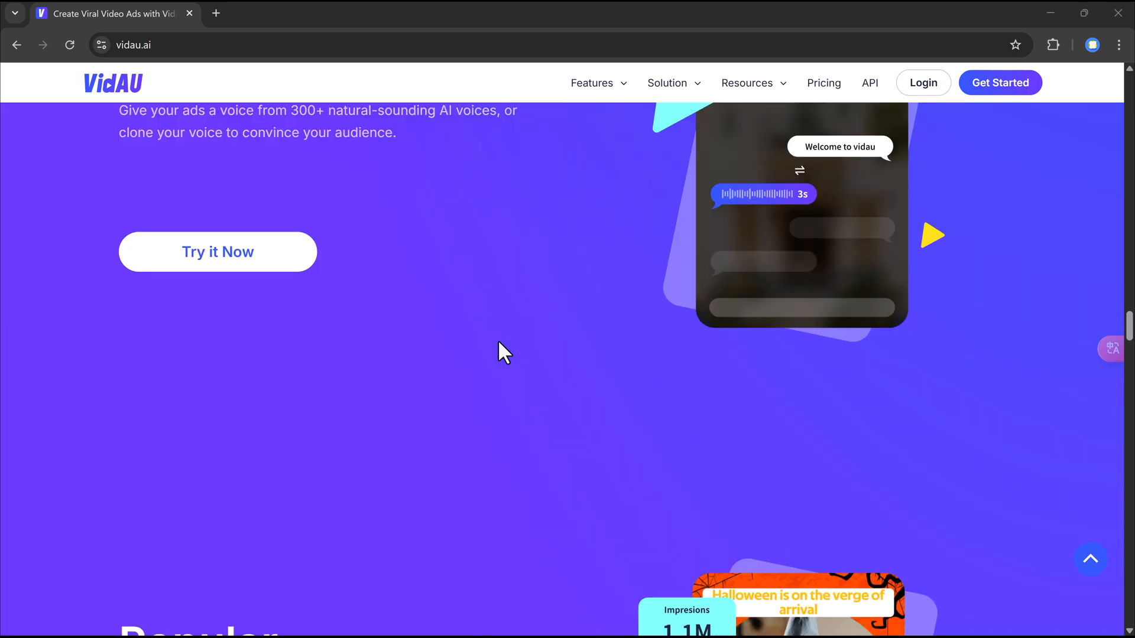
scroll("down", 3)
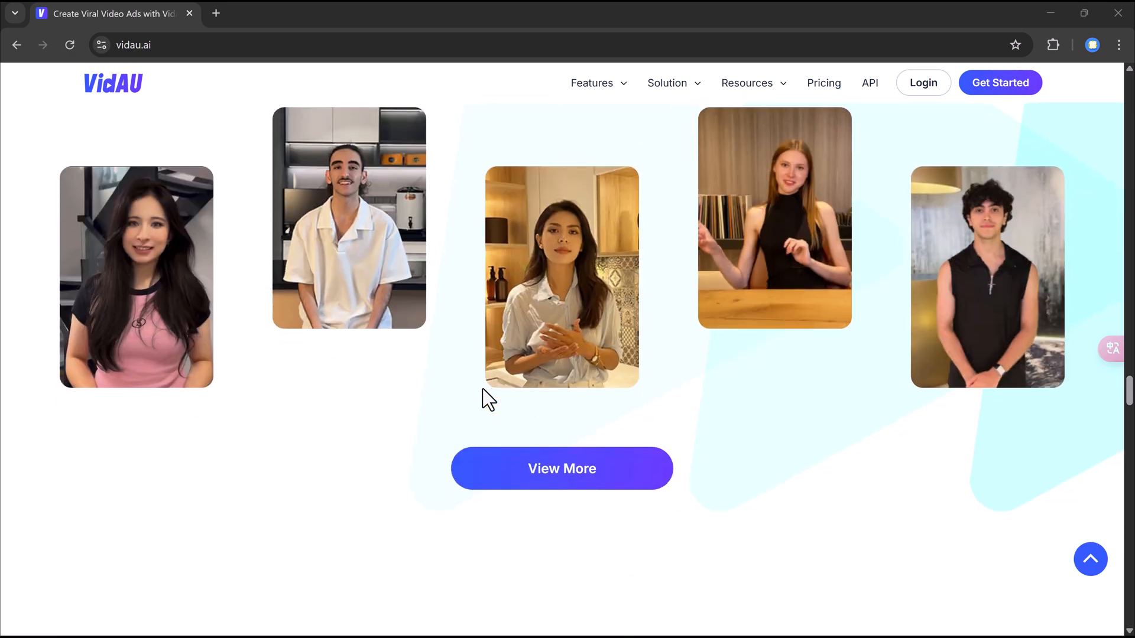
scroll("up", 3)
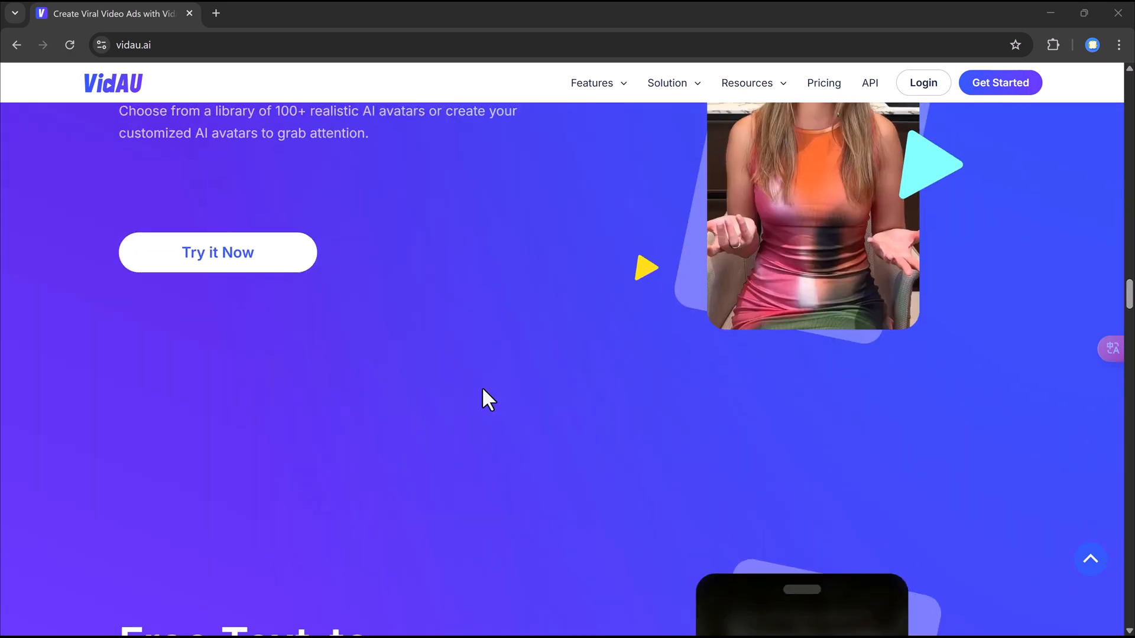
scroll("down", 3)
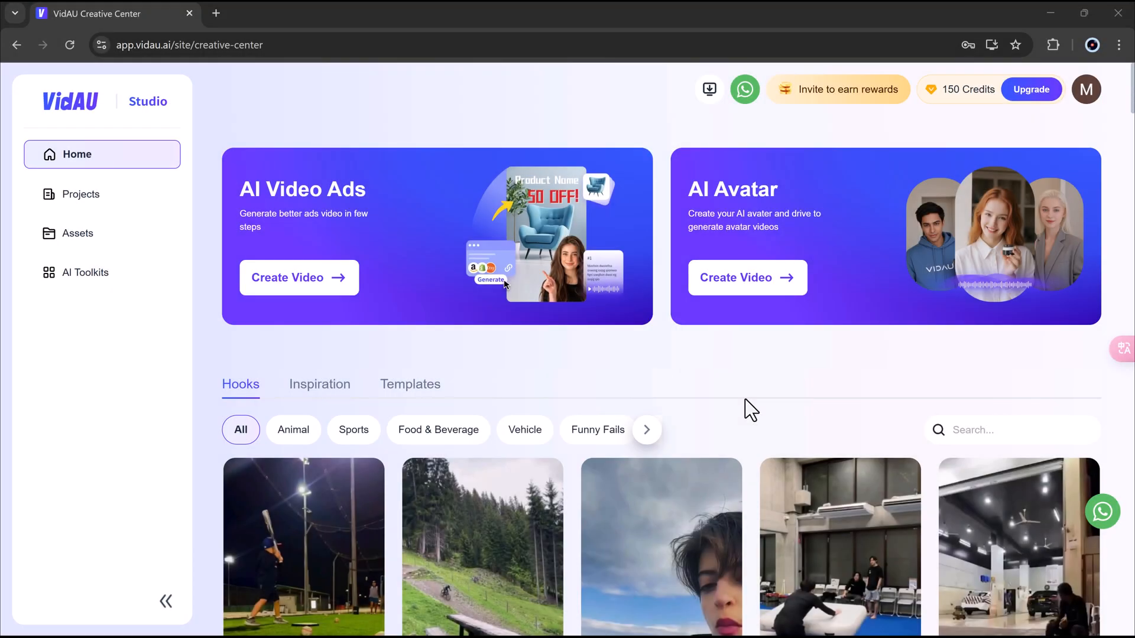
mouse_move(866, 437)
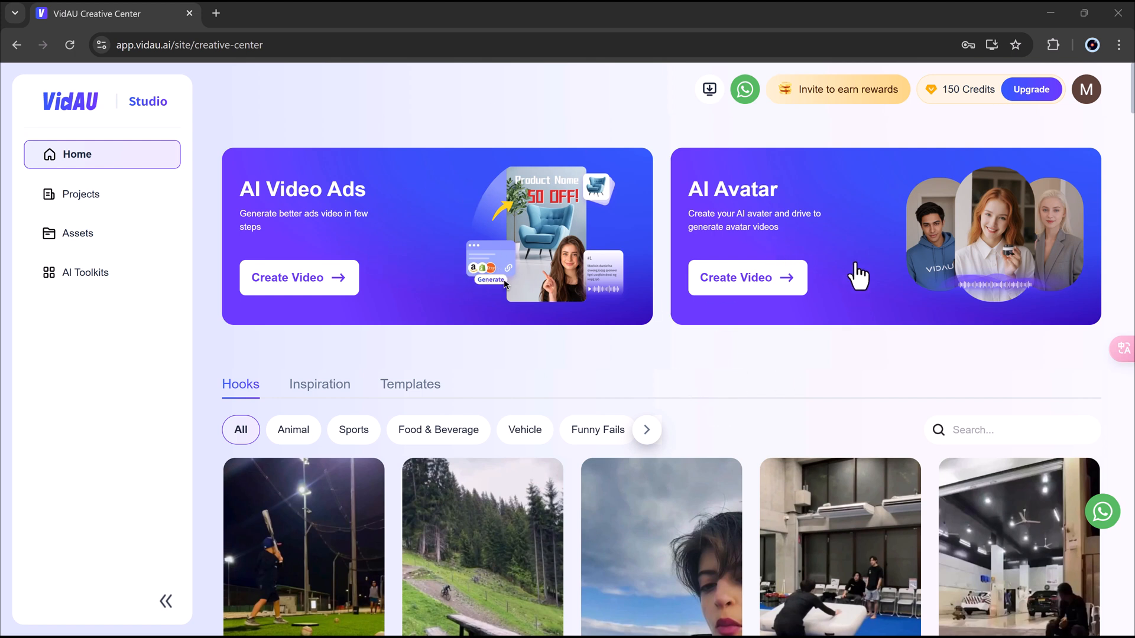
mouse_move(770, 362)
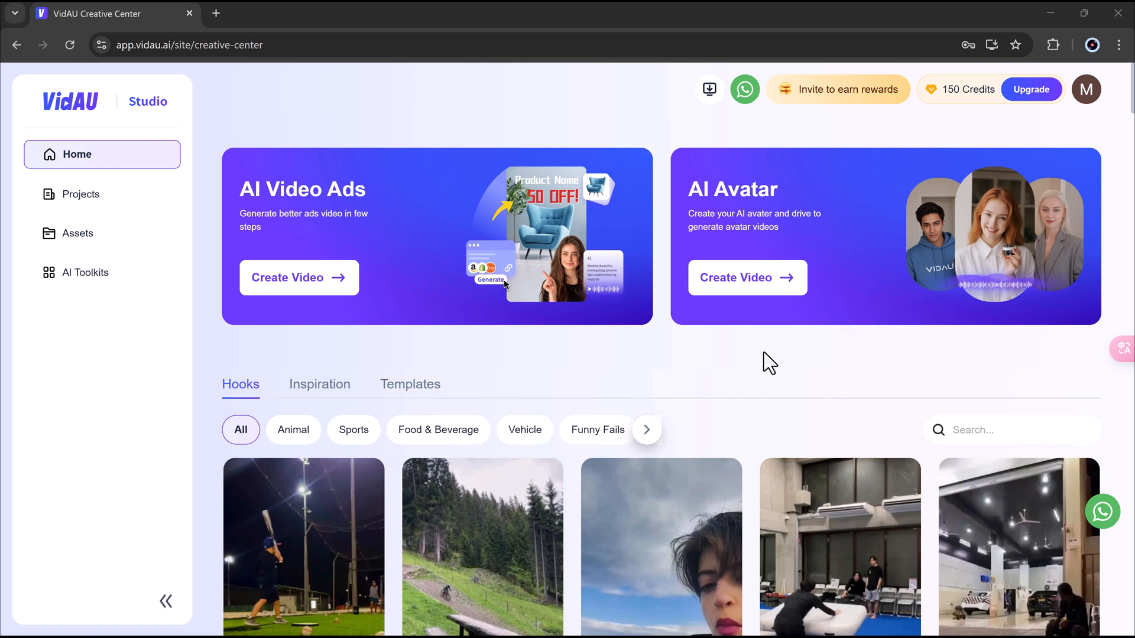
mouse_move(330, 218)
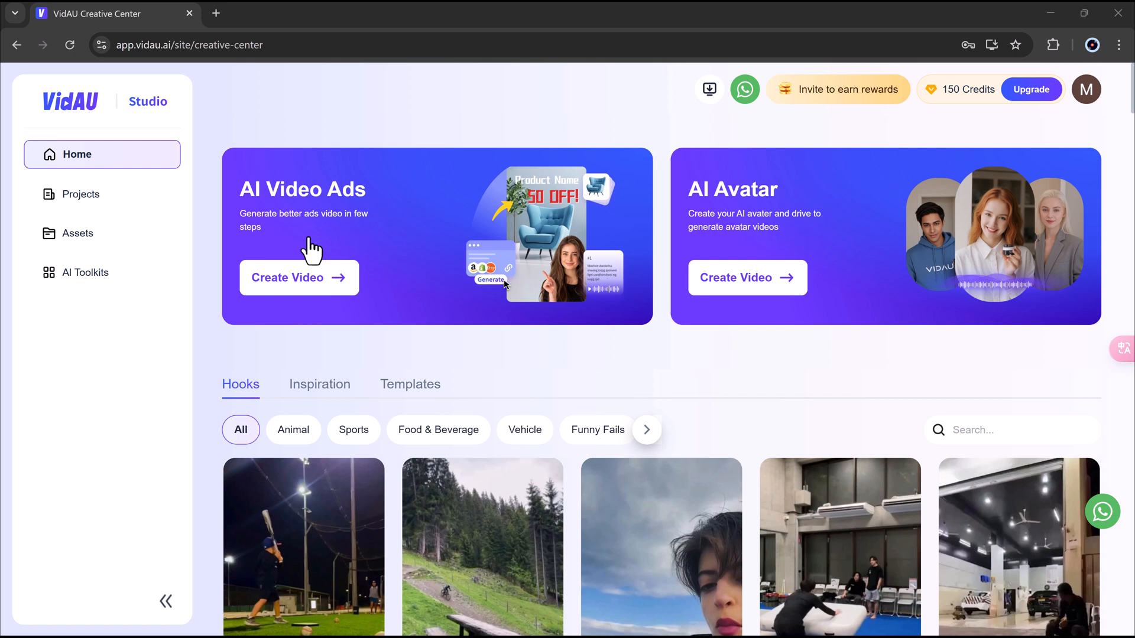
mouse_move(745, 243)
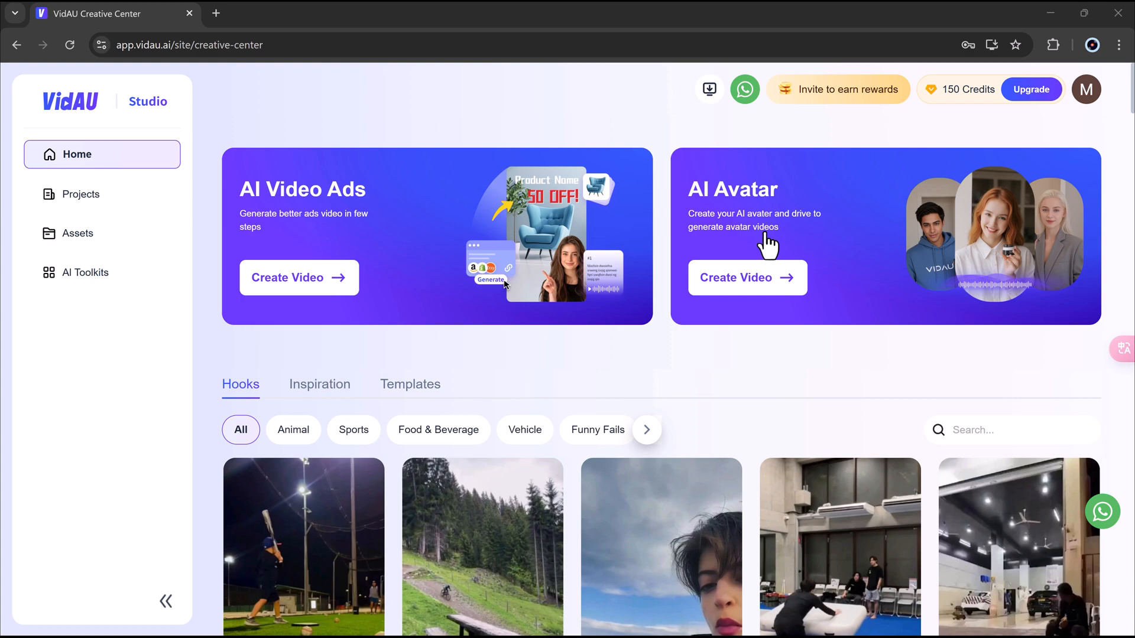
scroll("down", 3)
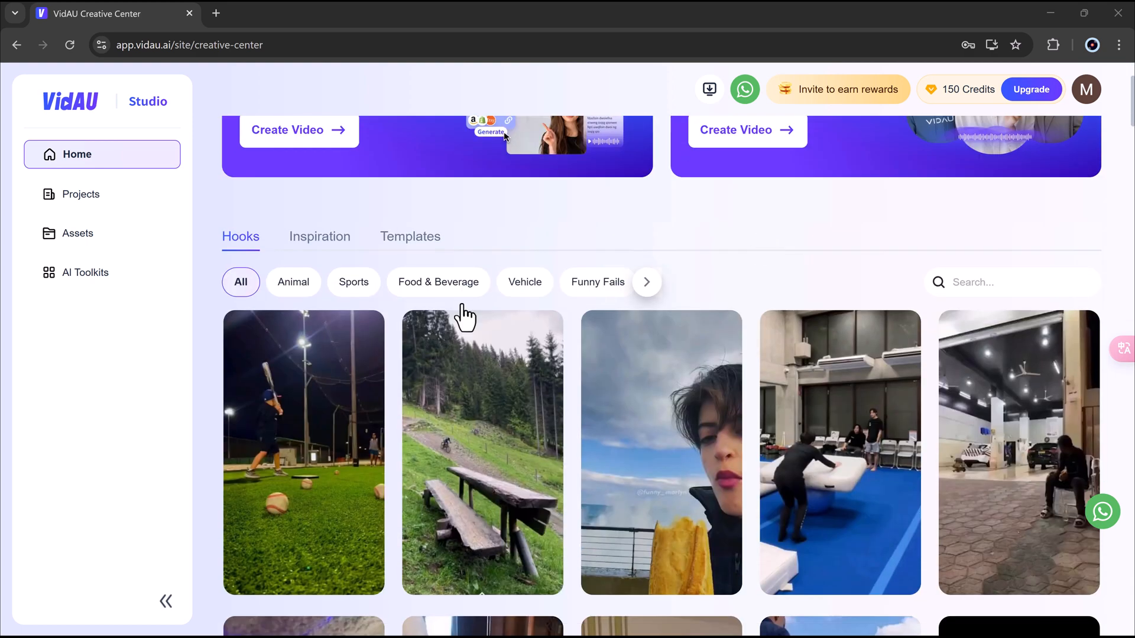
scroll("down", 3)
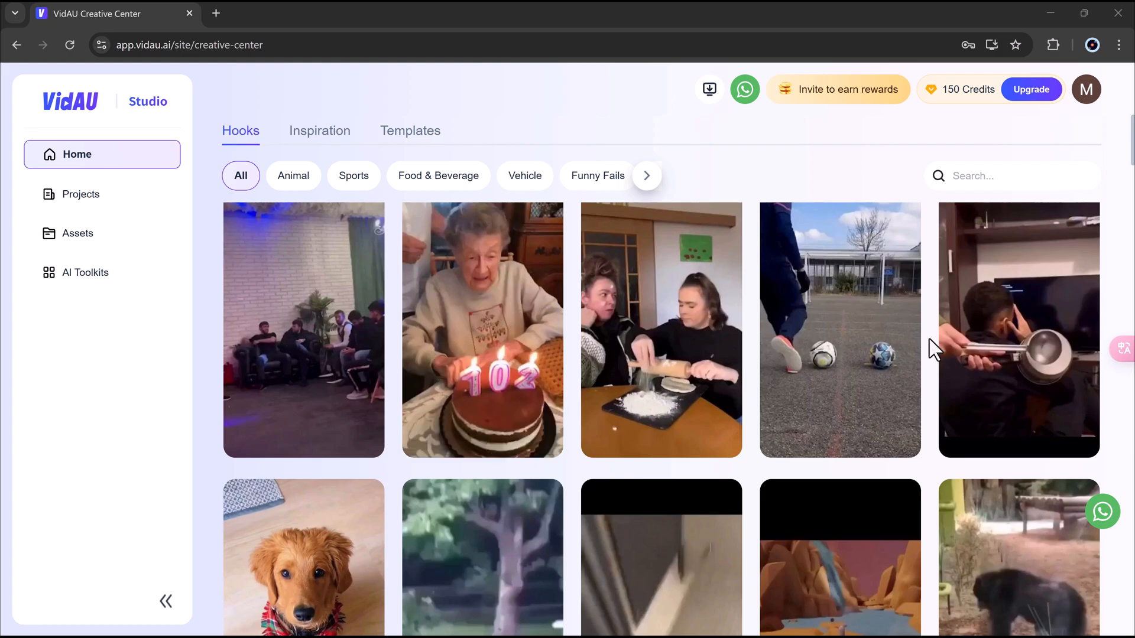
scroll("down", 3)
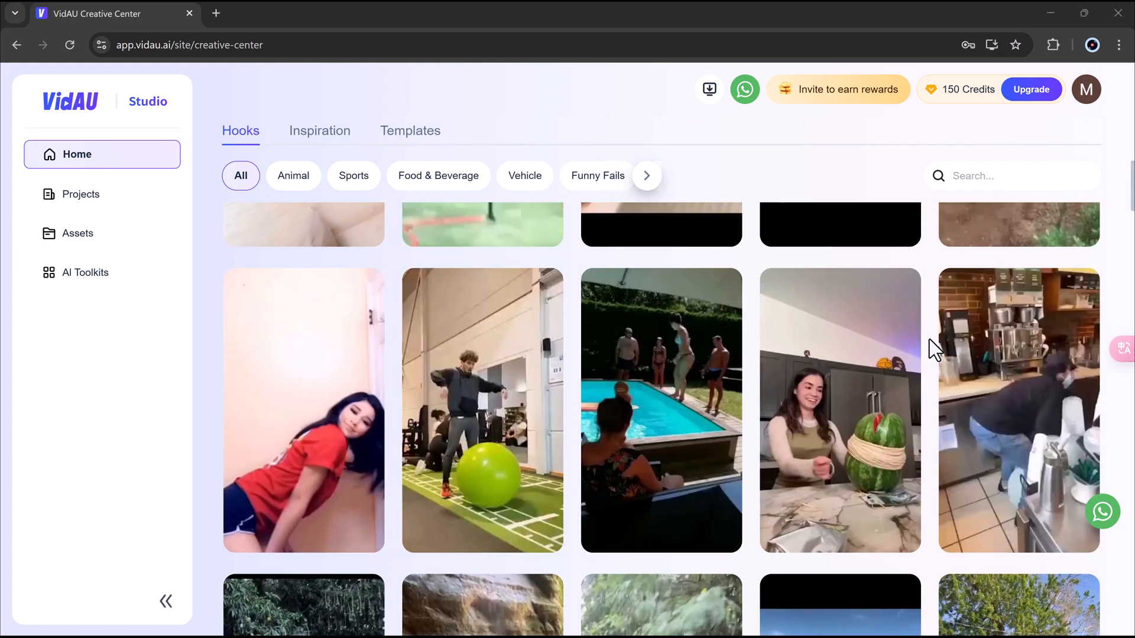
scroll("down", 3)
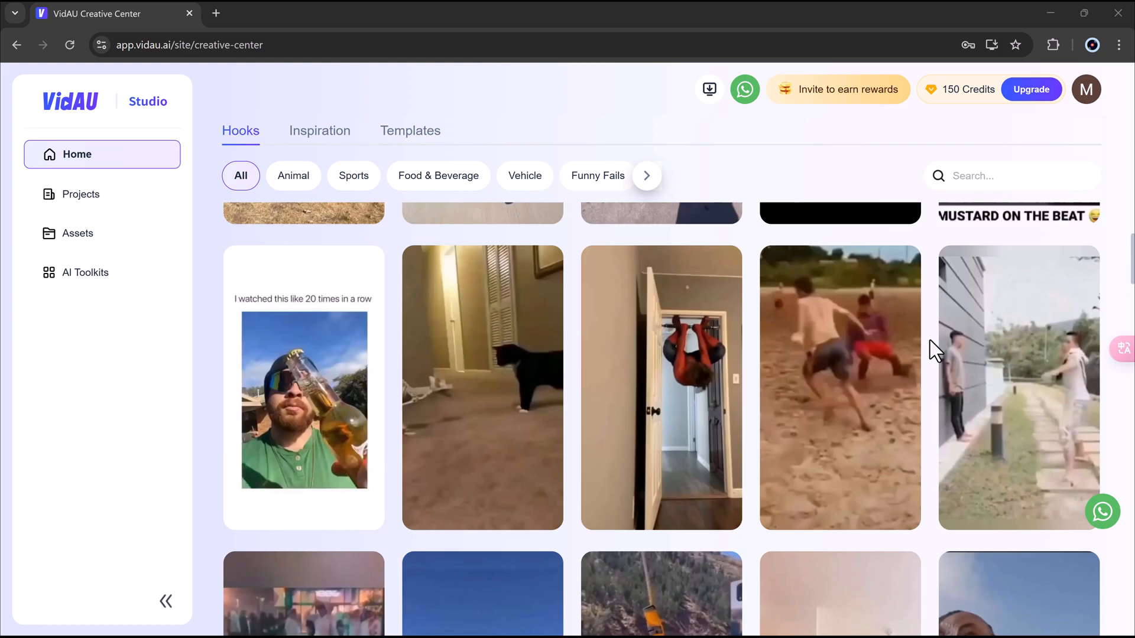
scroll("down", 3)
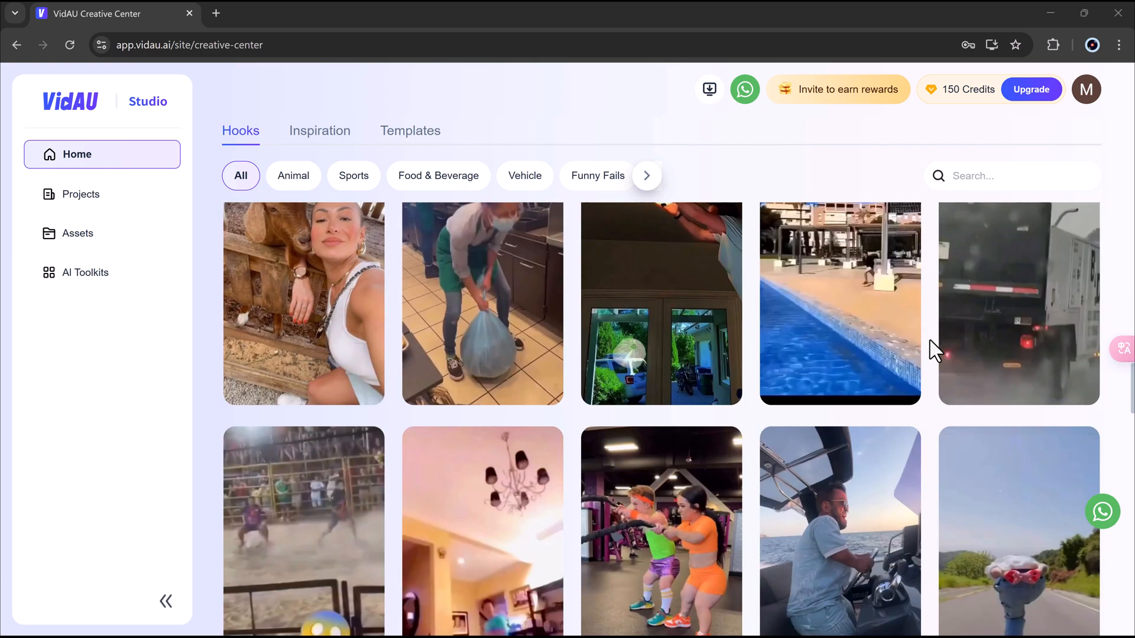
scroll("down", 3)
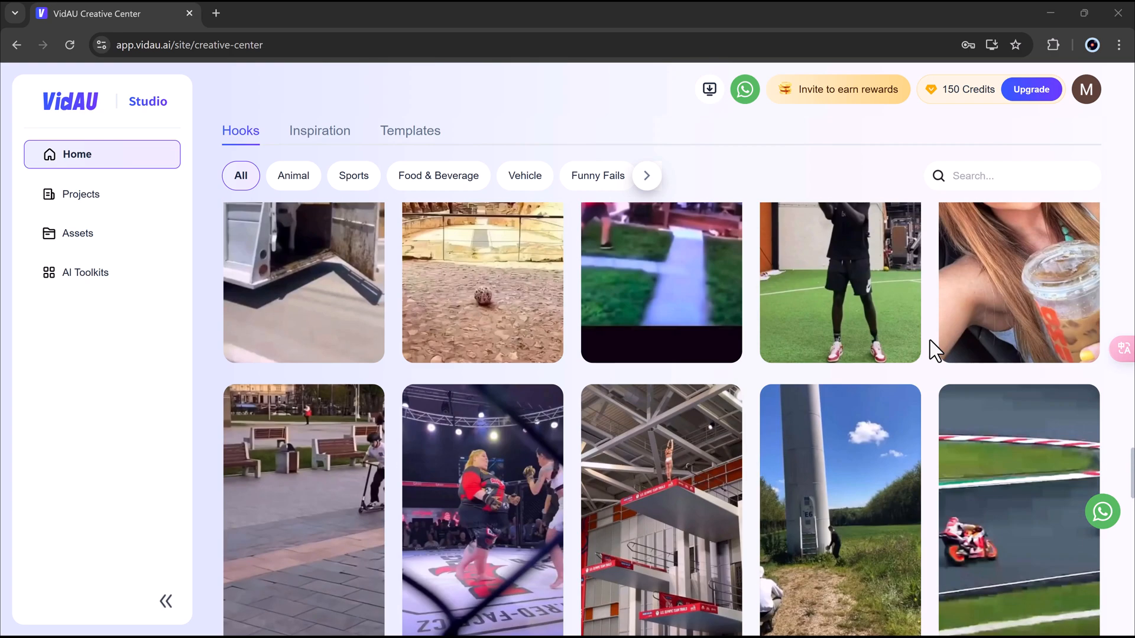
scroll("down", 3)
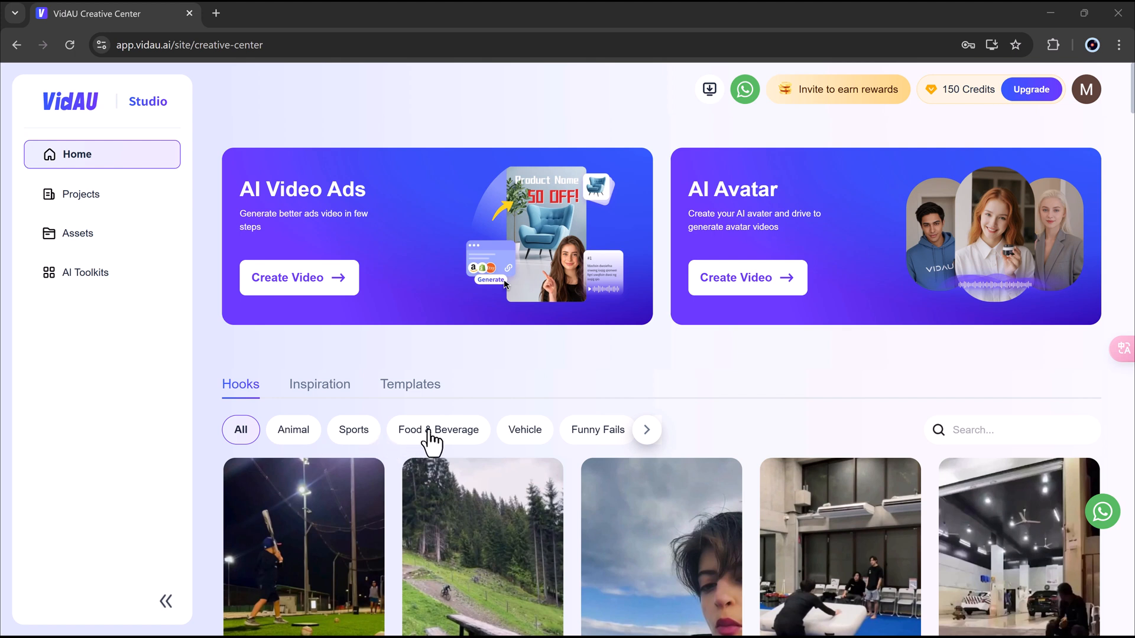
left_click(647, 431)
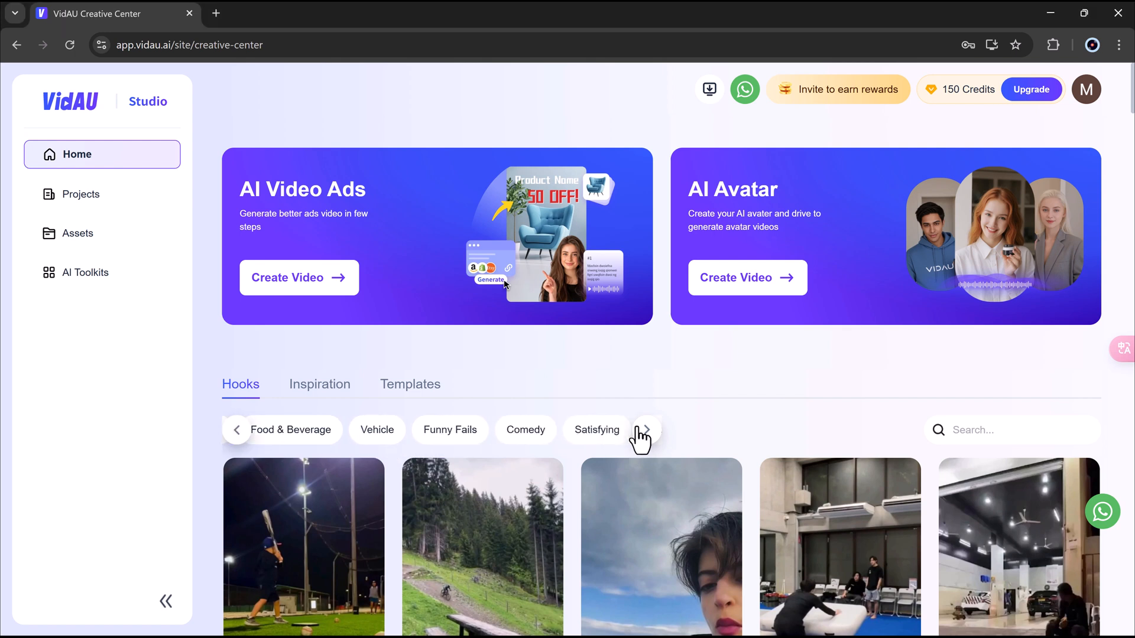
mouse_move(410, 395)
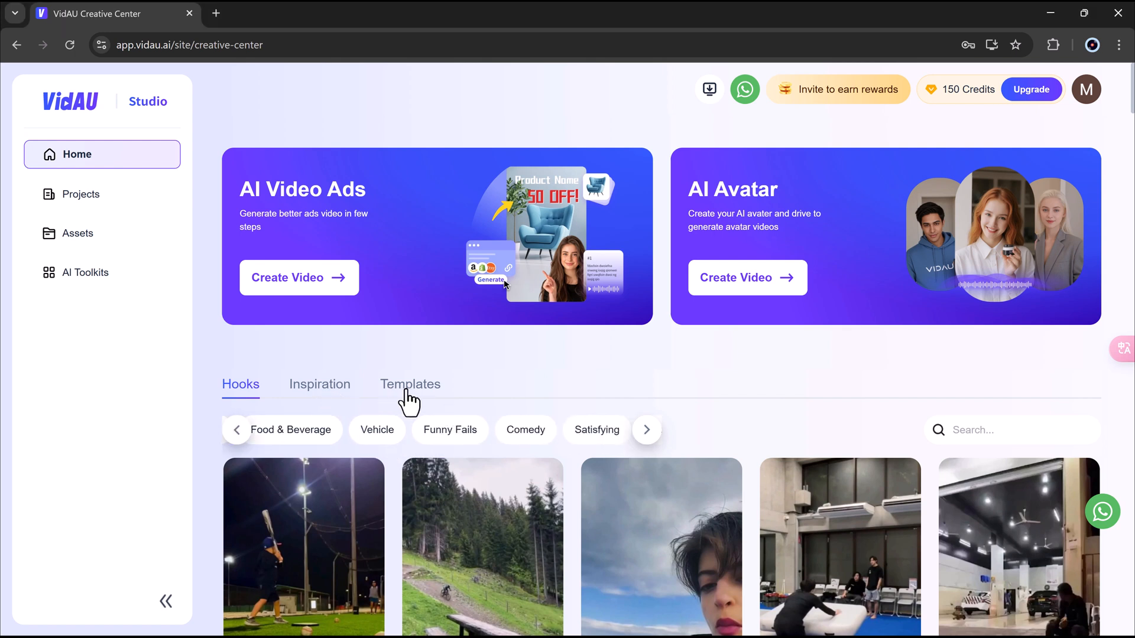
left_click(410, 384)
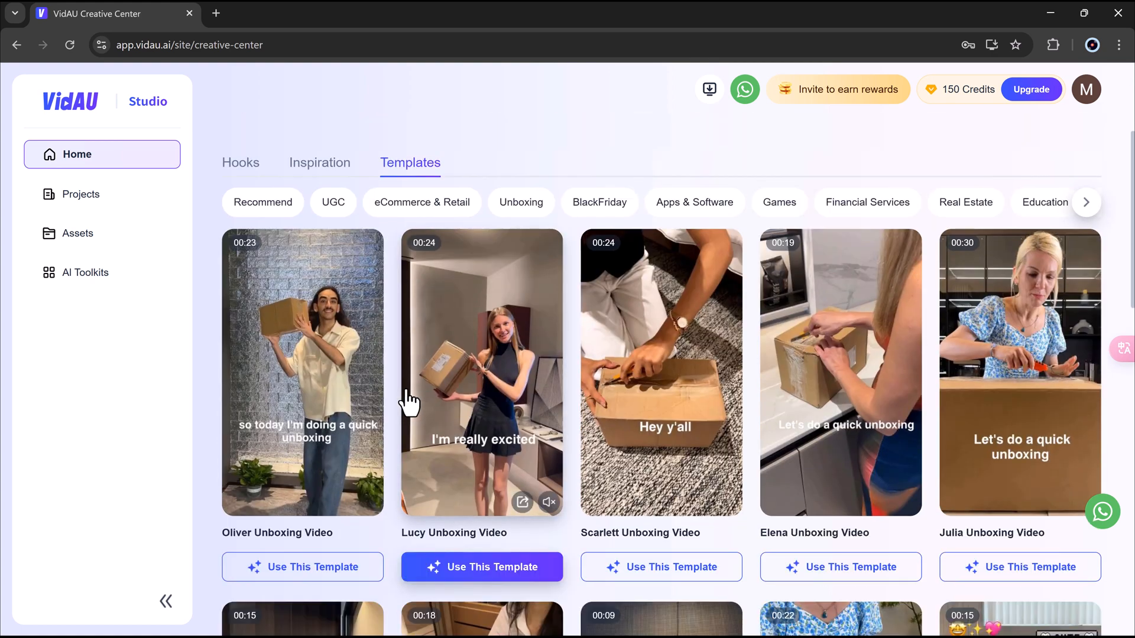
scroll("down", 3)
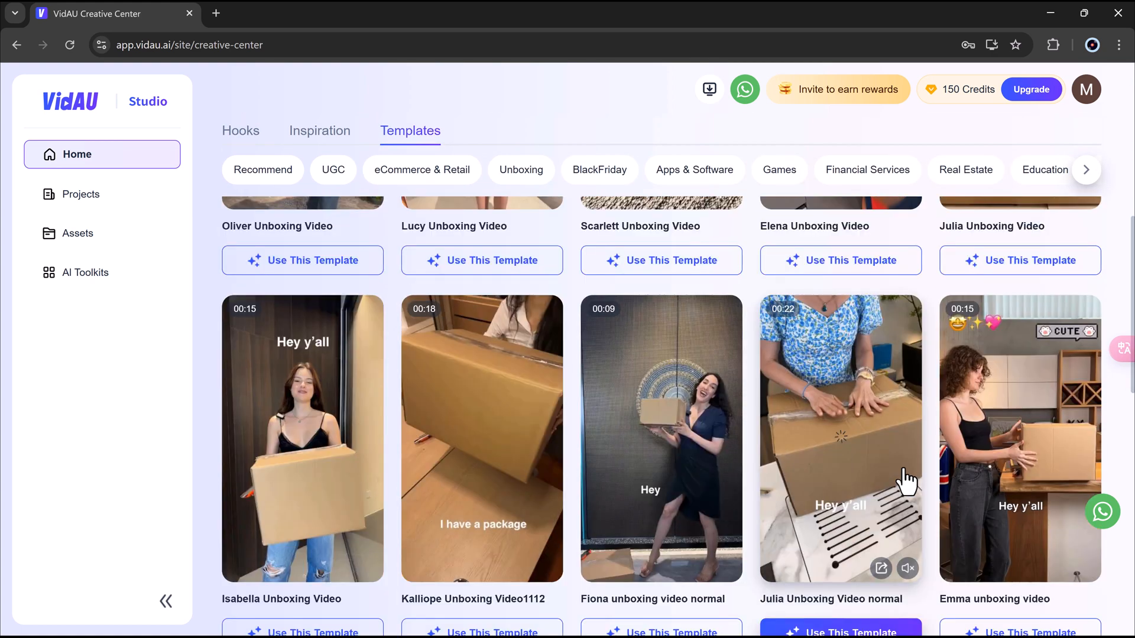
scroll("down", 3)
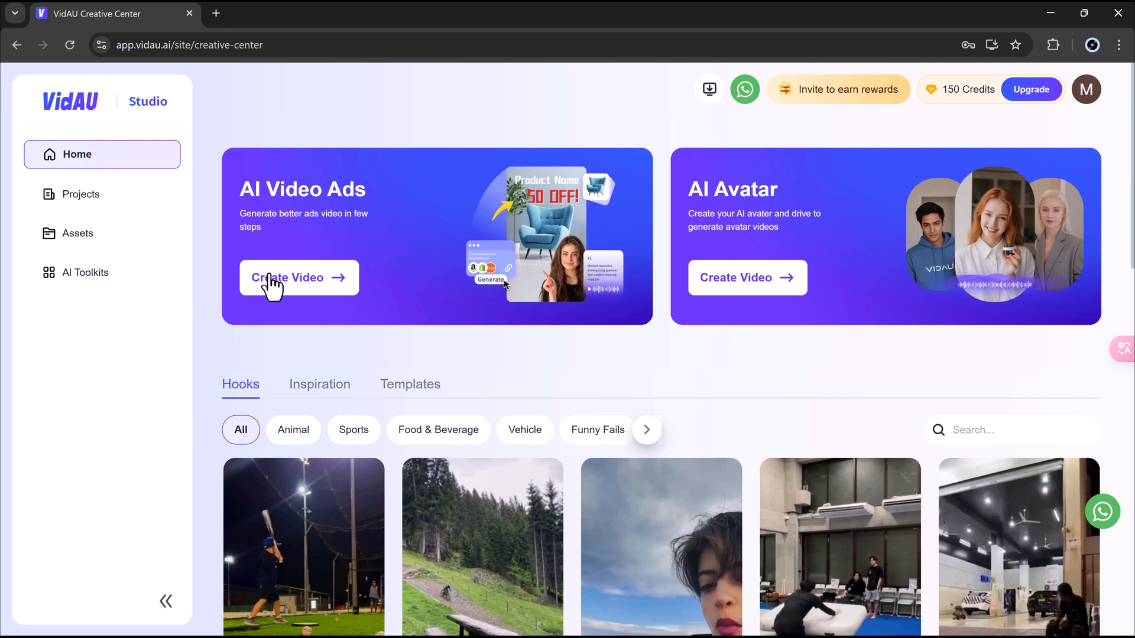
left_click(298, 277)
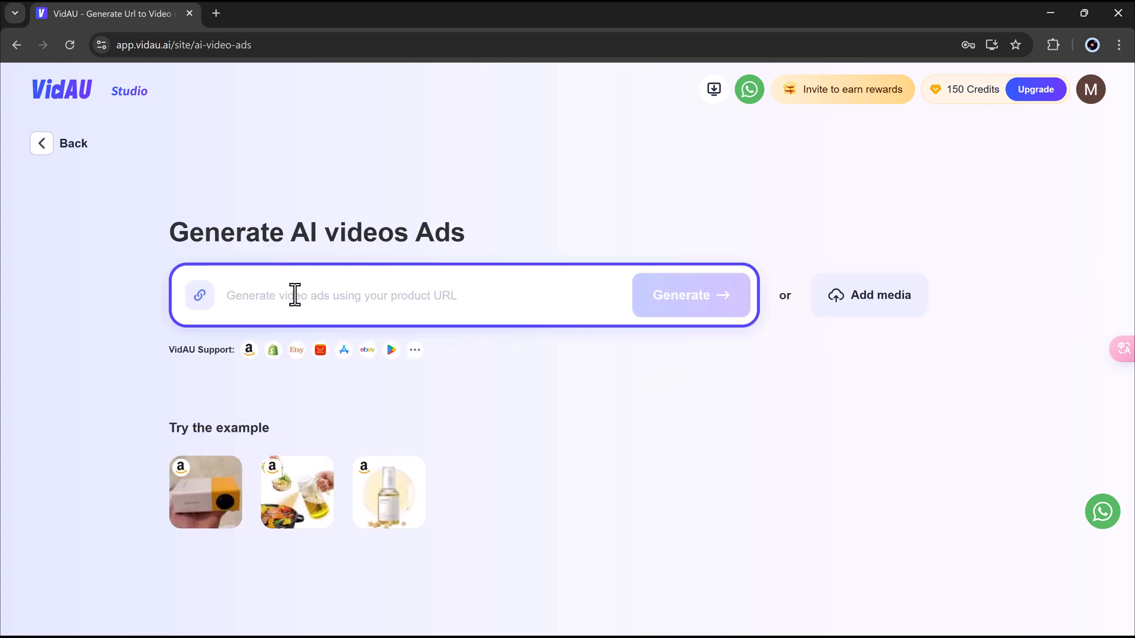
left_click(340, 295)
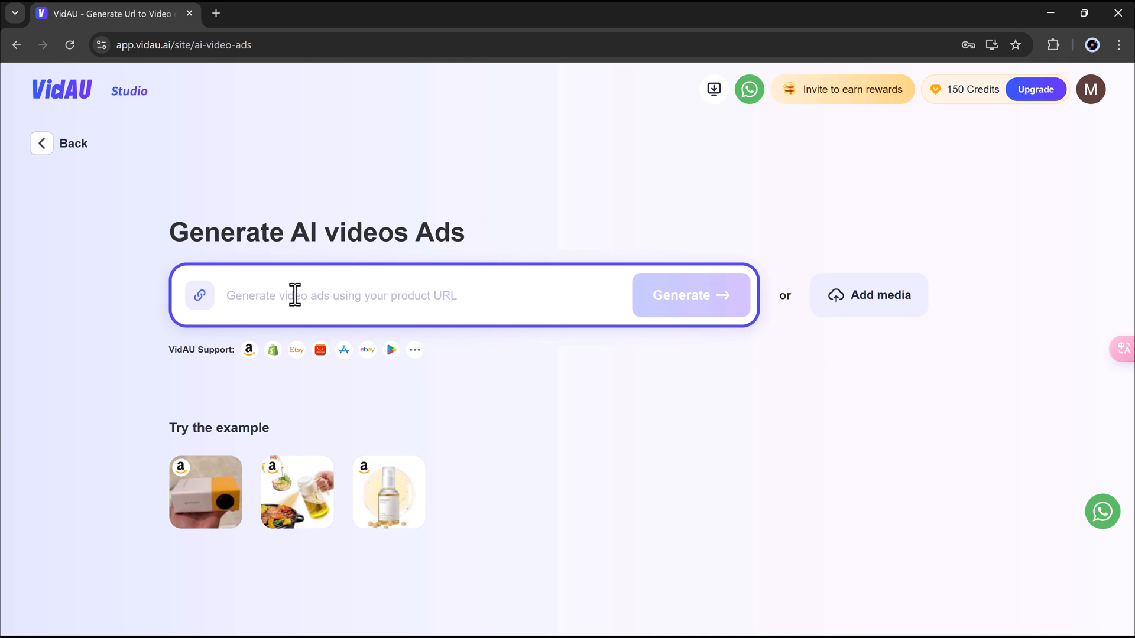
left_click(228, 296)
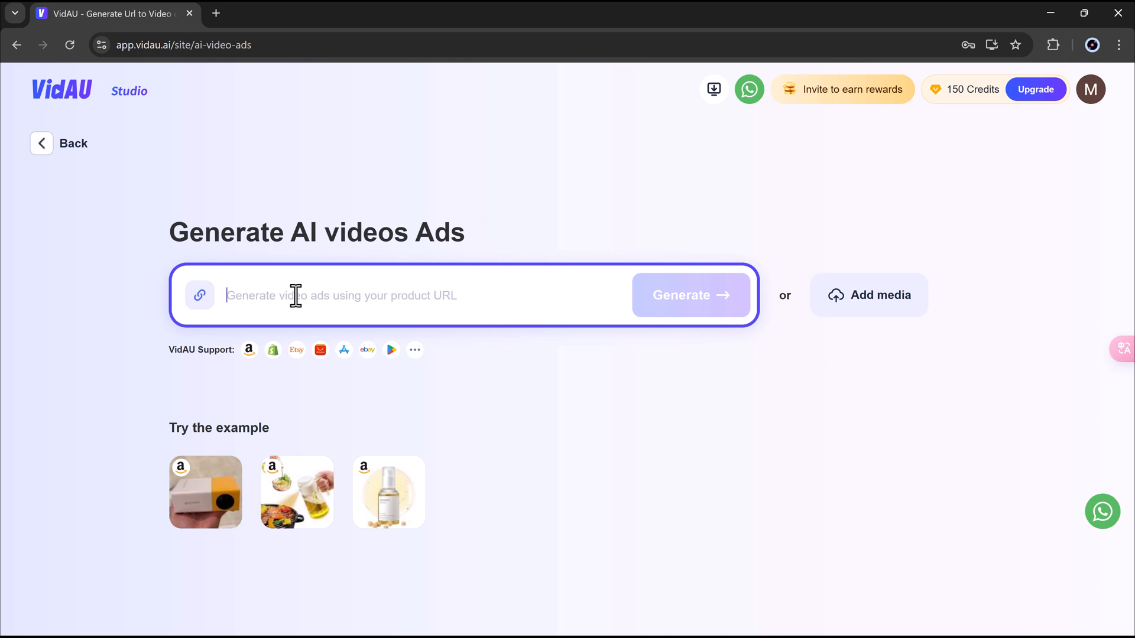
mouse_move(205, 492)
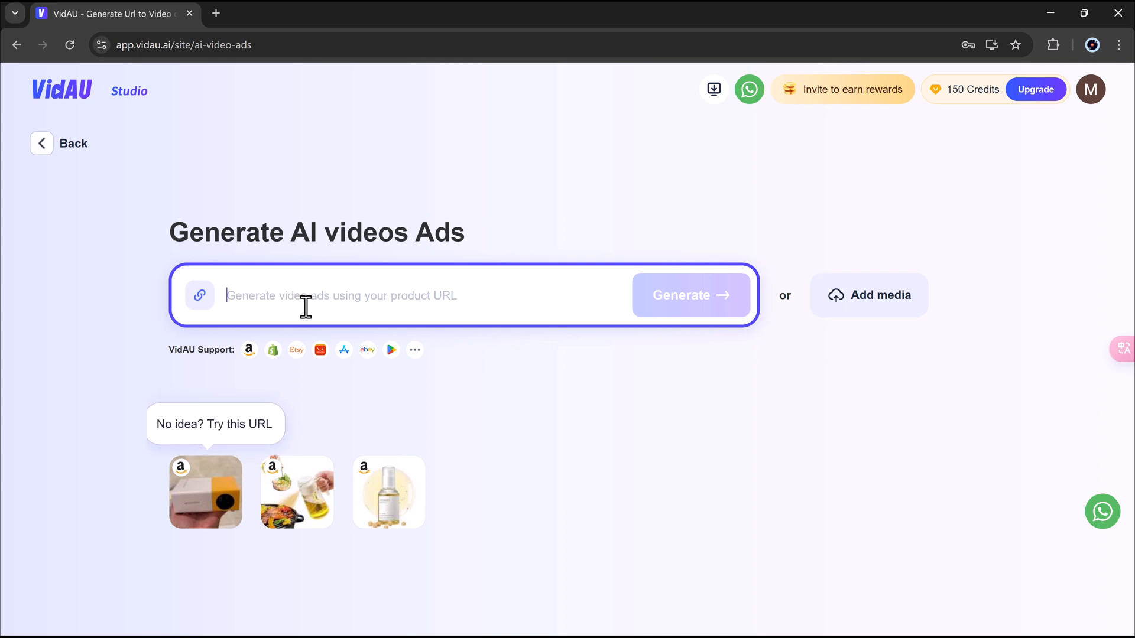
mouse_move(280, 369)
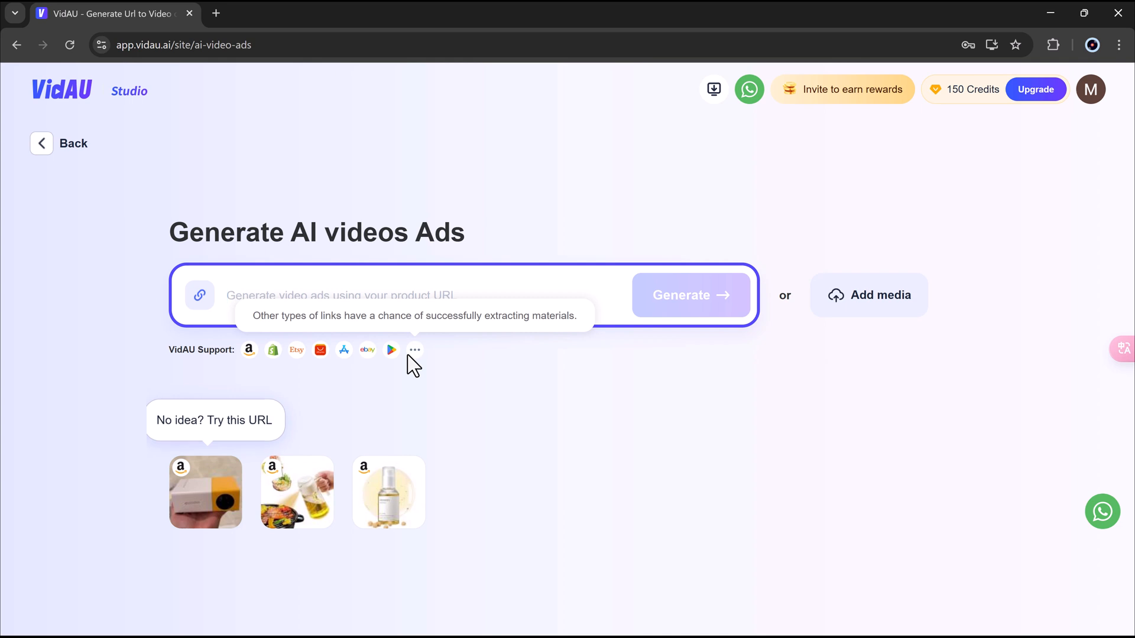
type("https://www.amazon.com/dp/B08ZXVVY8M/?mr_donotredirect=ur")
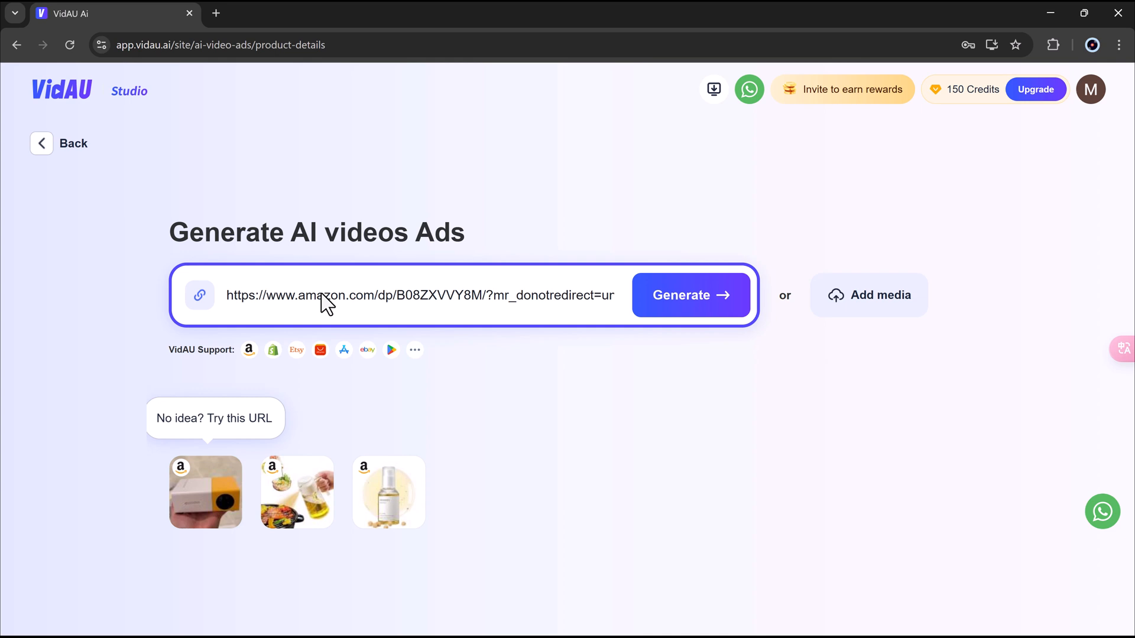
- Generate product details from the link, filling in the mixsoon Bean Essence serum's name, description and media
left_click(689, 294)
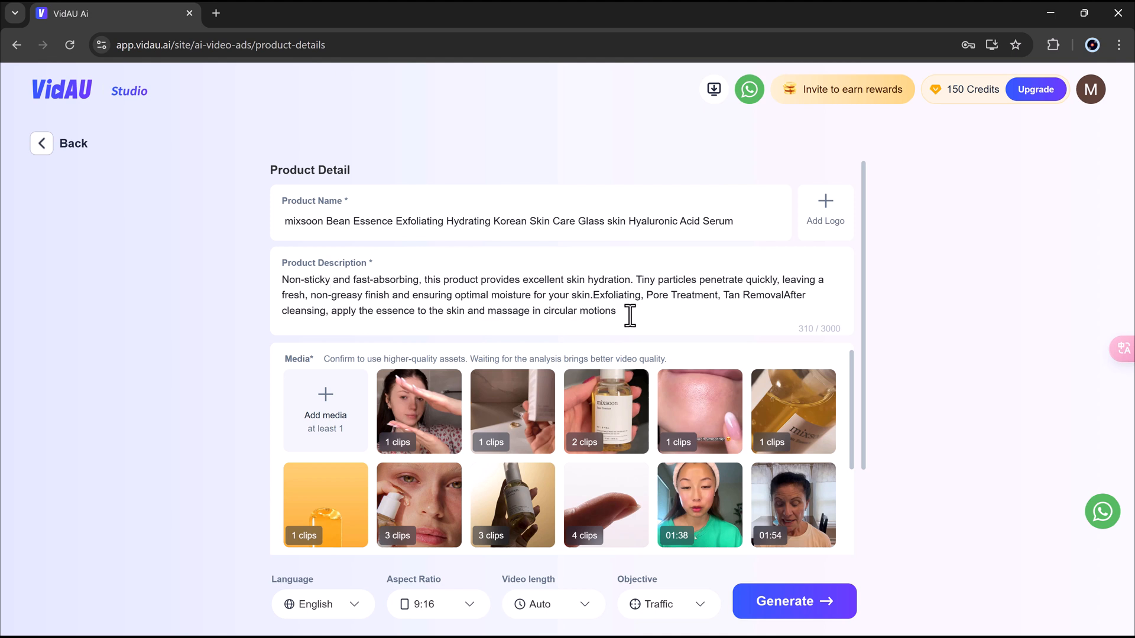
scroll("down", 3)
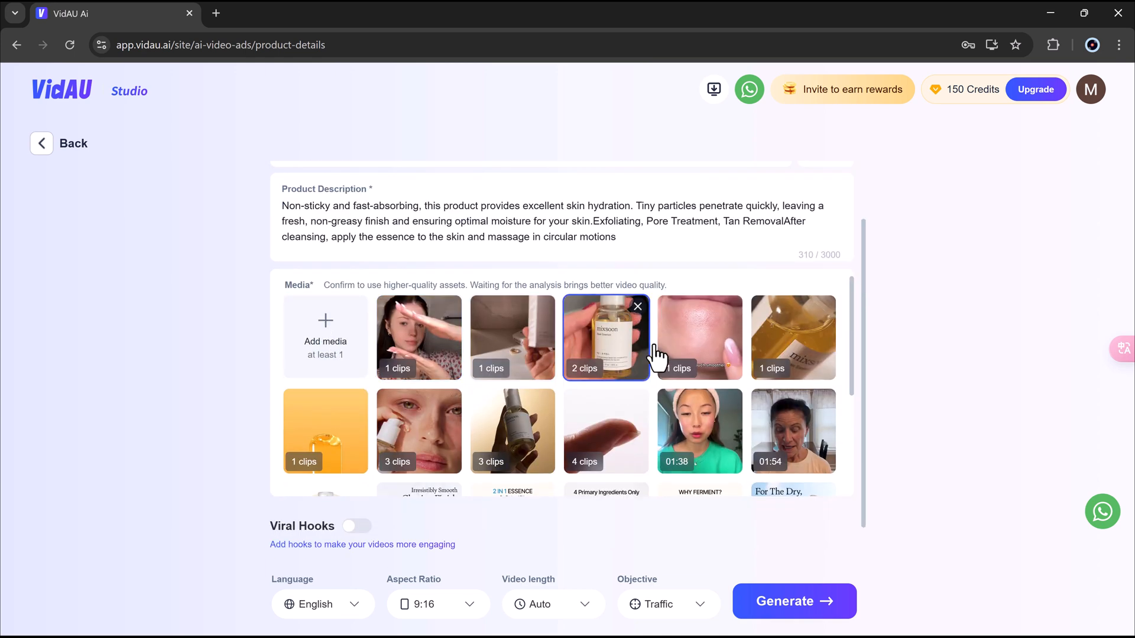
scroll("down", 3)
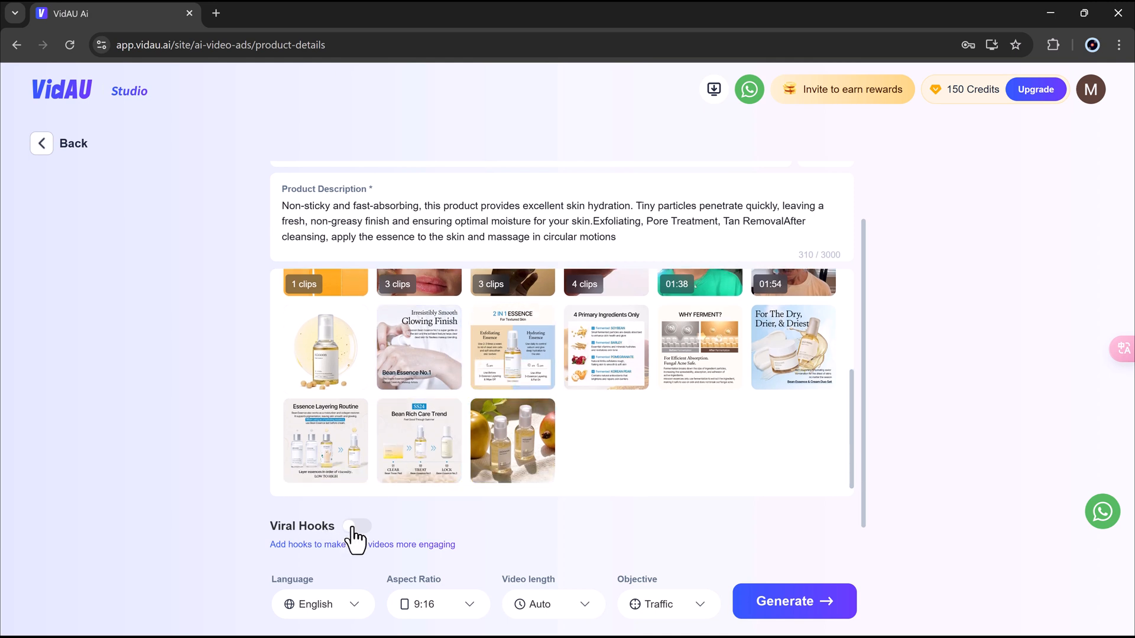
- Switch Viral Hooks on, keep English, choose 16:9 widescreen and review the video length choices
left_click(356, 527)
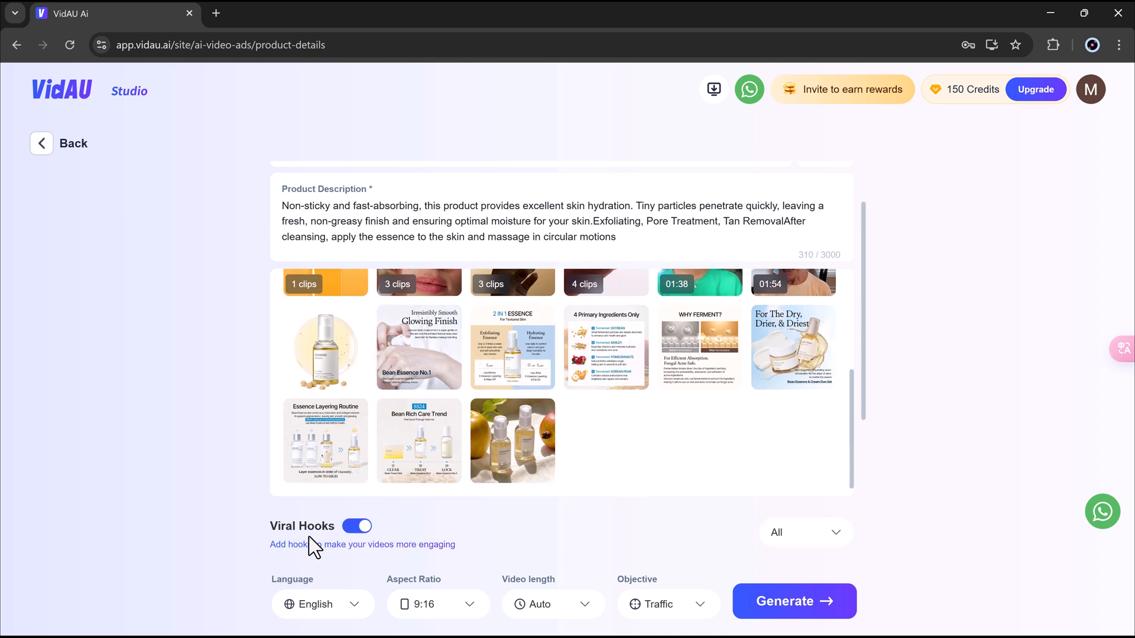
mouse_move(314, 569)
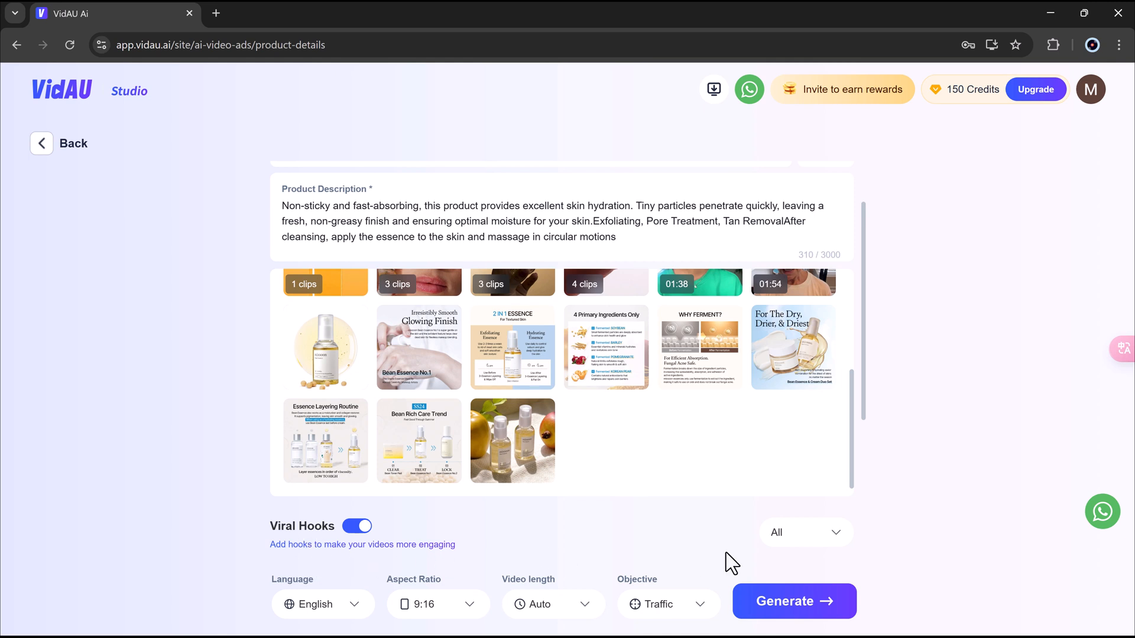
left_click(804, 532)
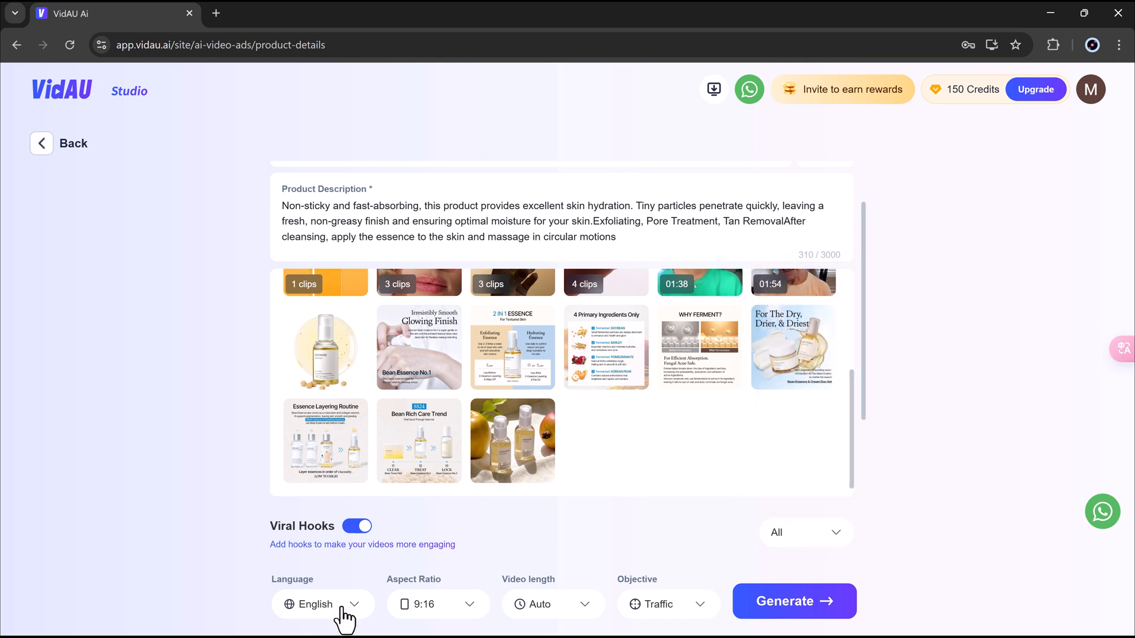
left_click(323, 604)
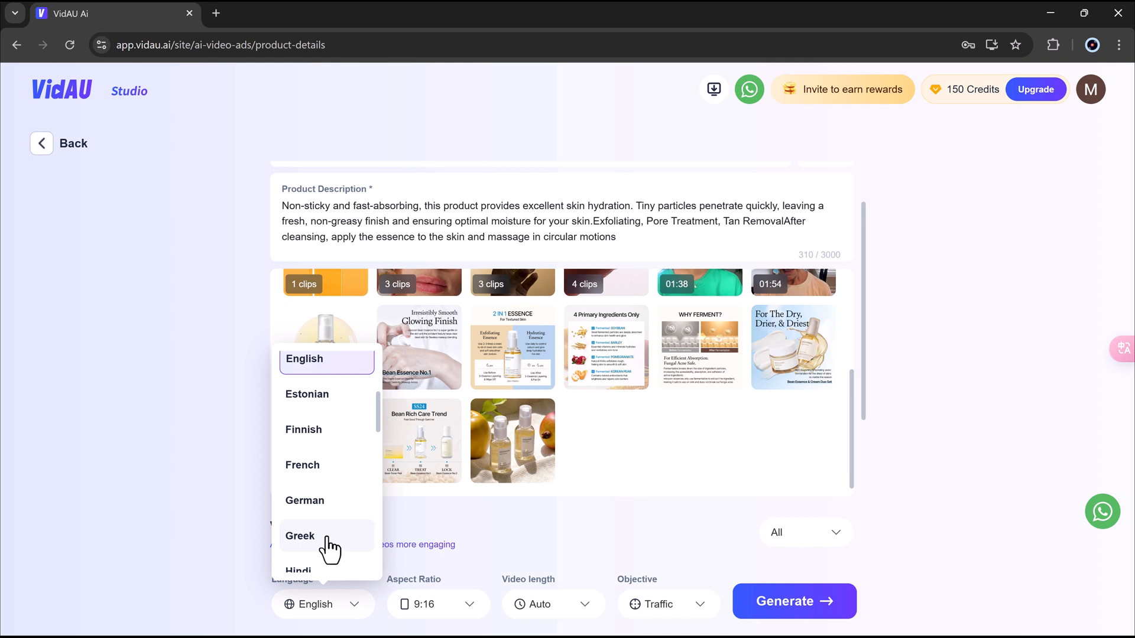
left_click(438, 604)
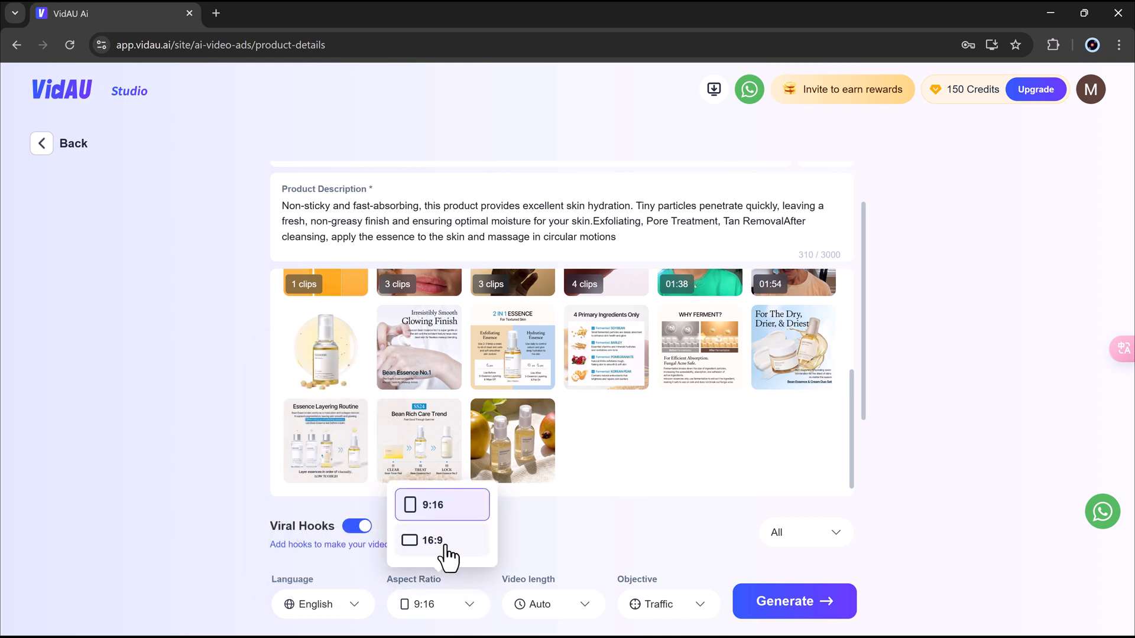
left_click(426, 541)
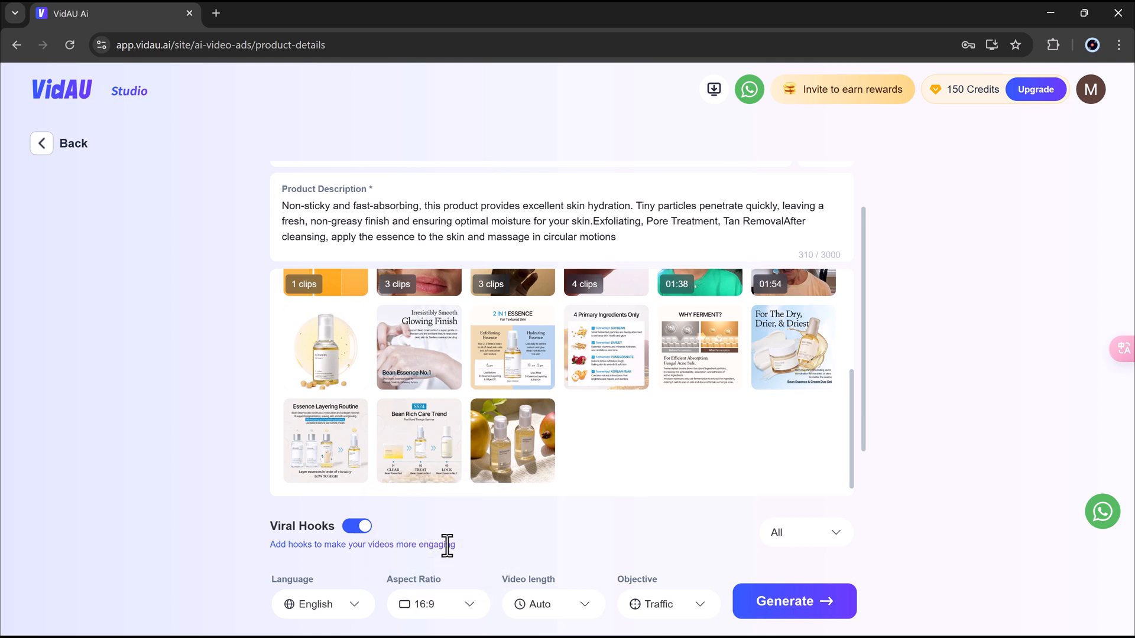
left_click(553, 604)
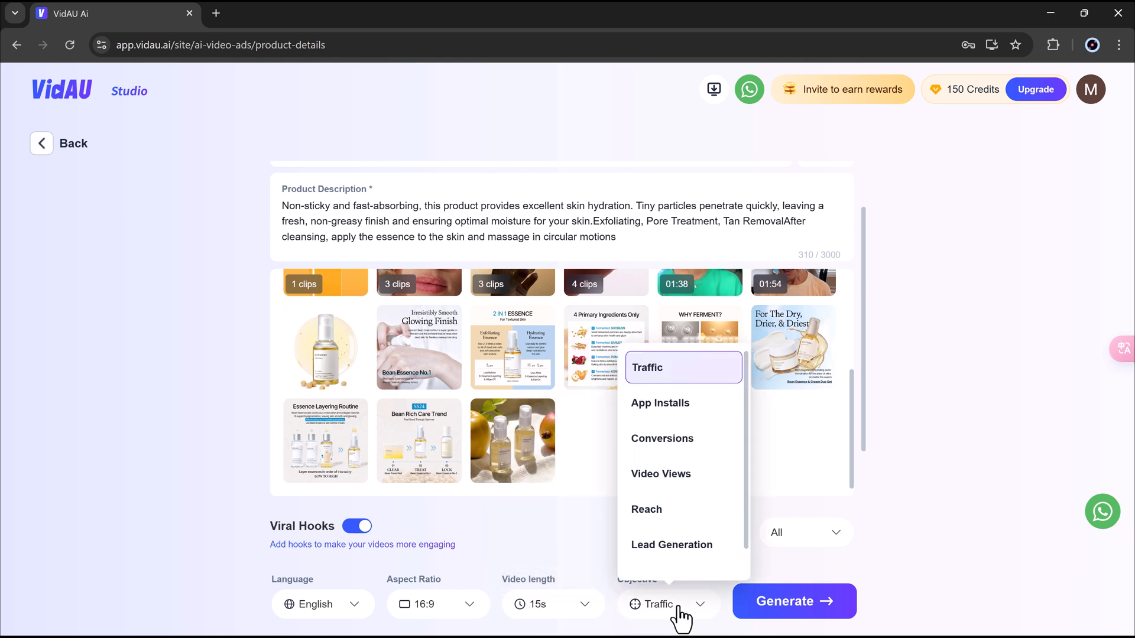
mouse_move(610, 542)
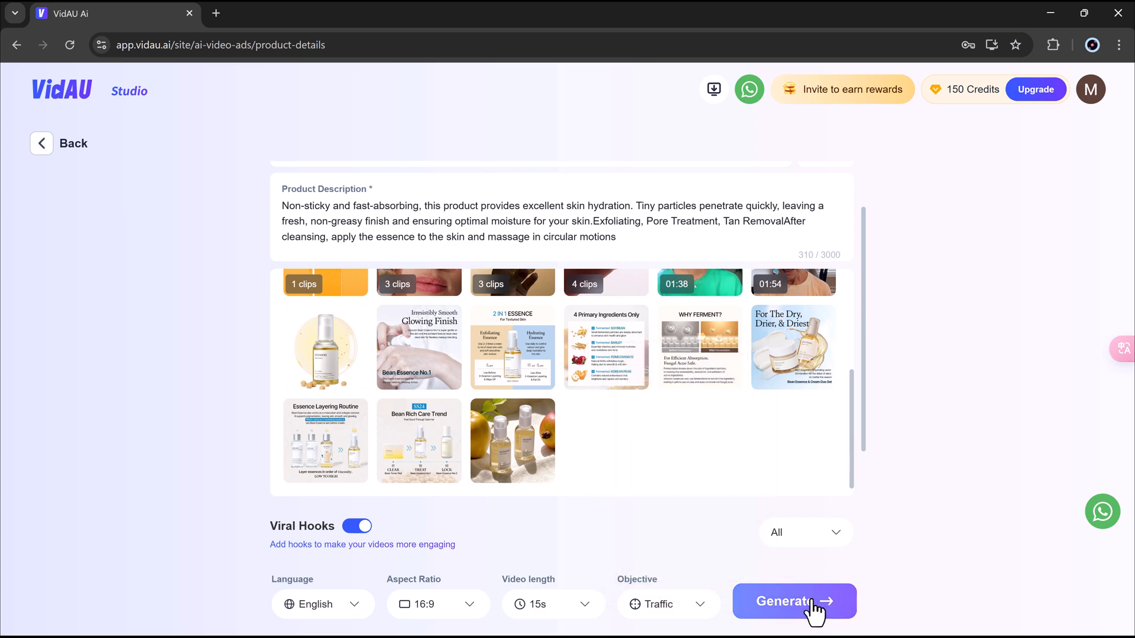
- Generate the four mixsoon Bean Essence ad scripts with previews and play the first preview video
left_click(793, 601)
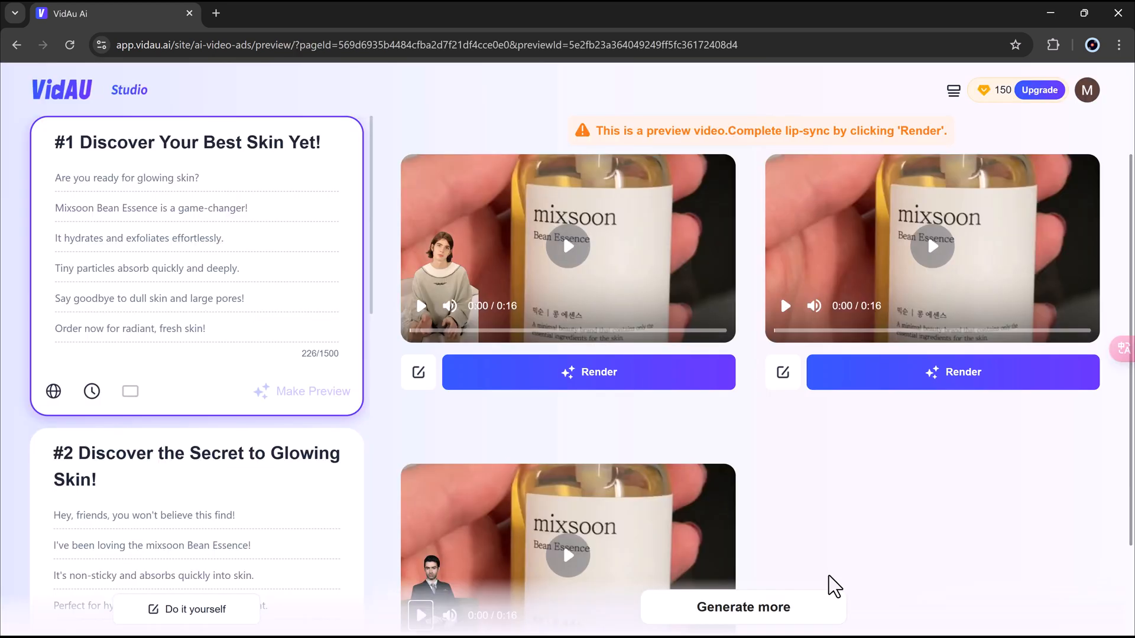
mouse_move(756, 480)
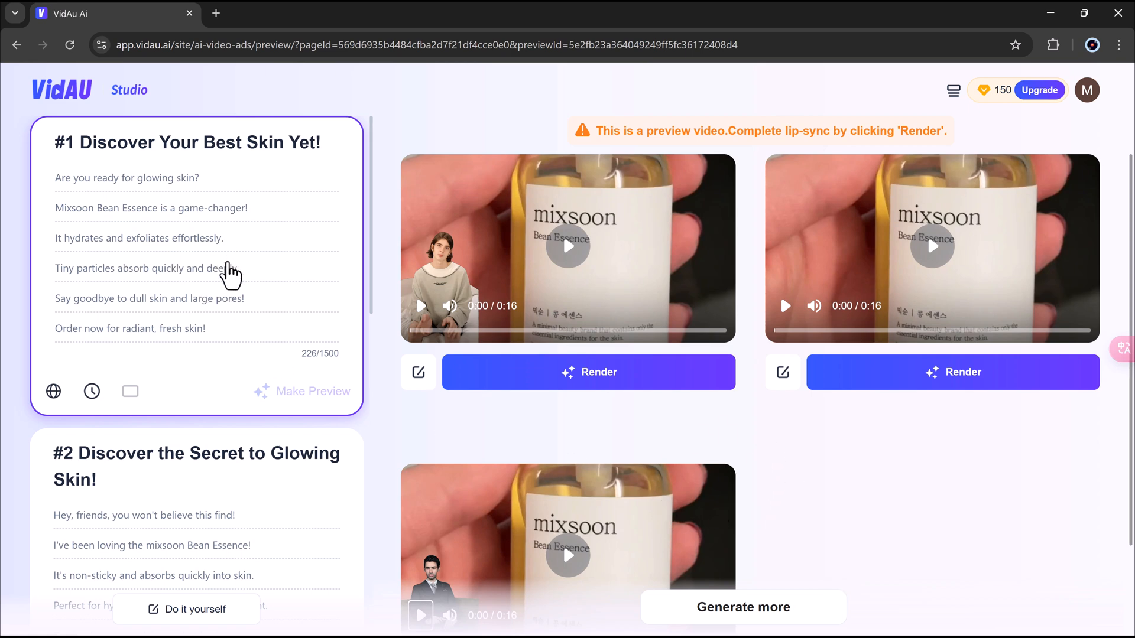
scroll("down", 3)
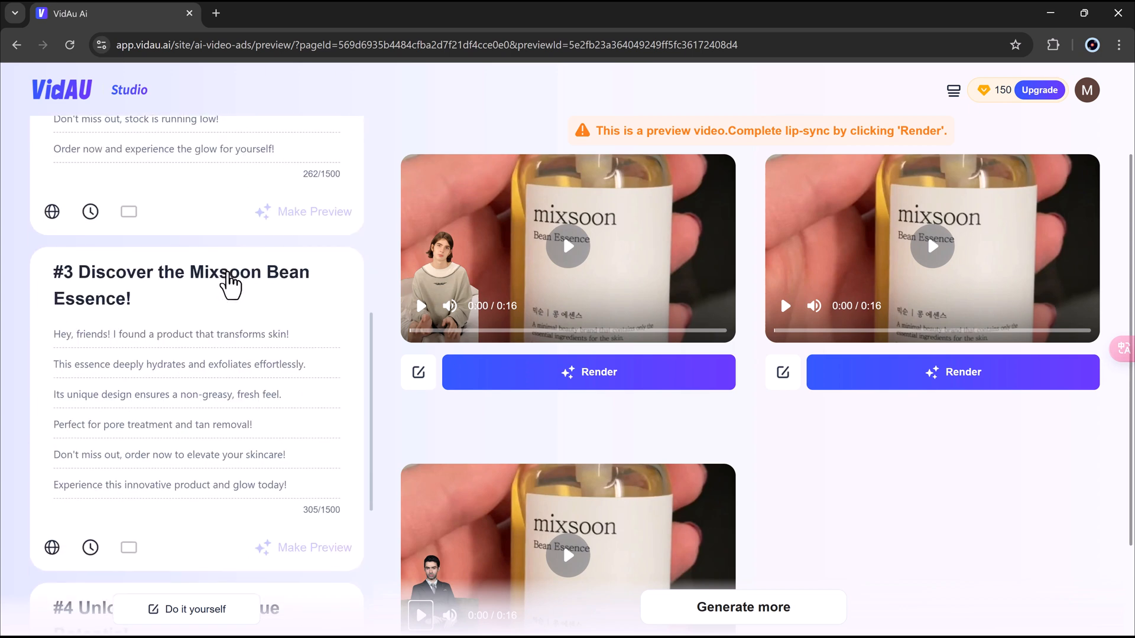
scroll("down", 3)
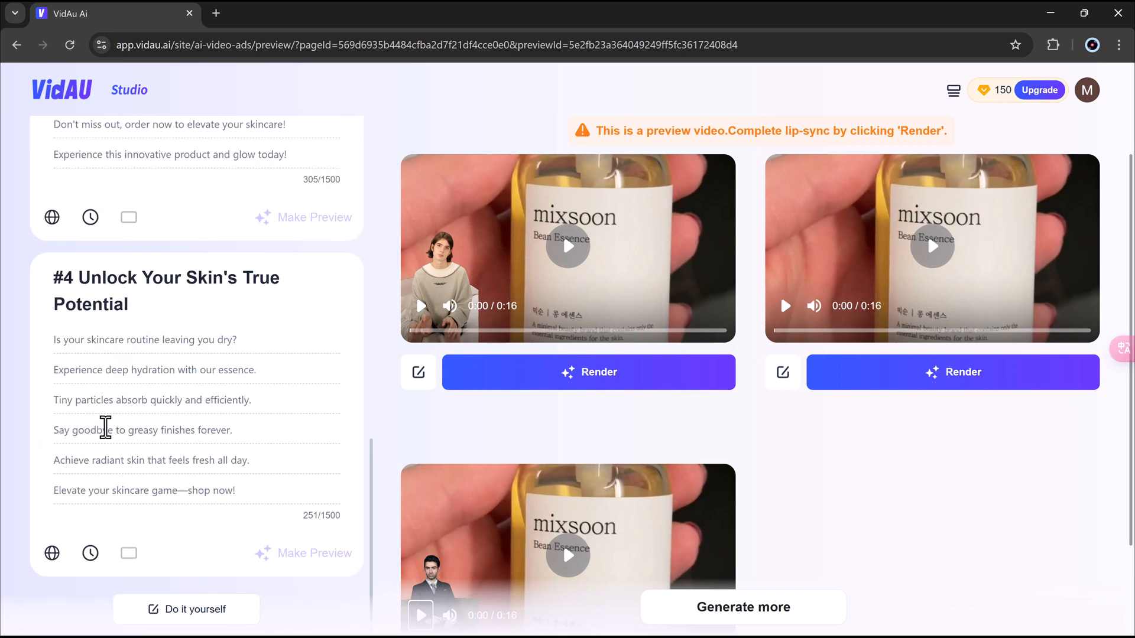
left_click(567, 248)
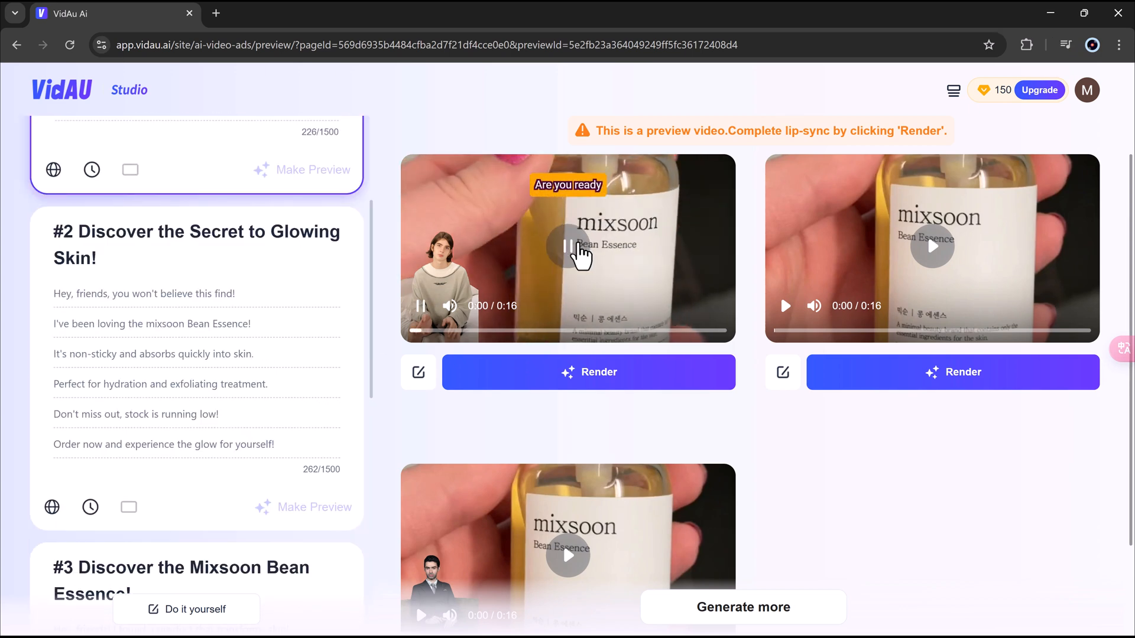
left_click(569, 246)
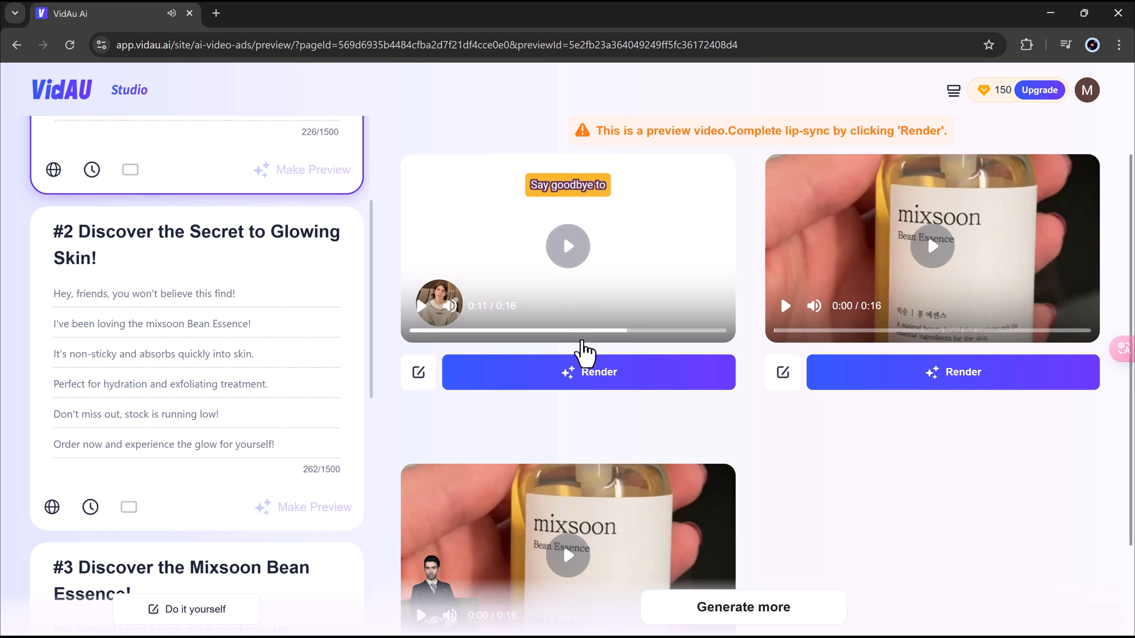
- Render the first preview into a final video, confirming the 10-credit cost
left_click(587, 373)
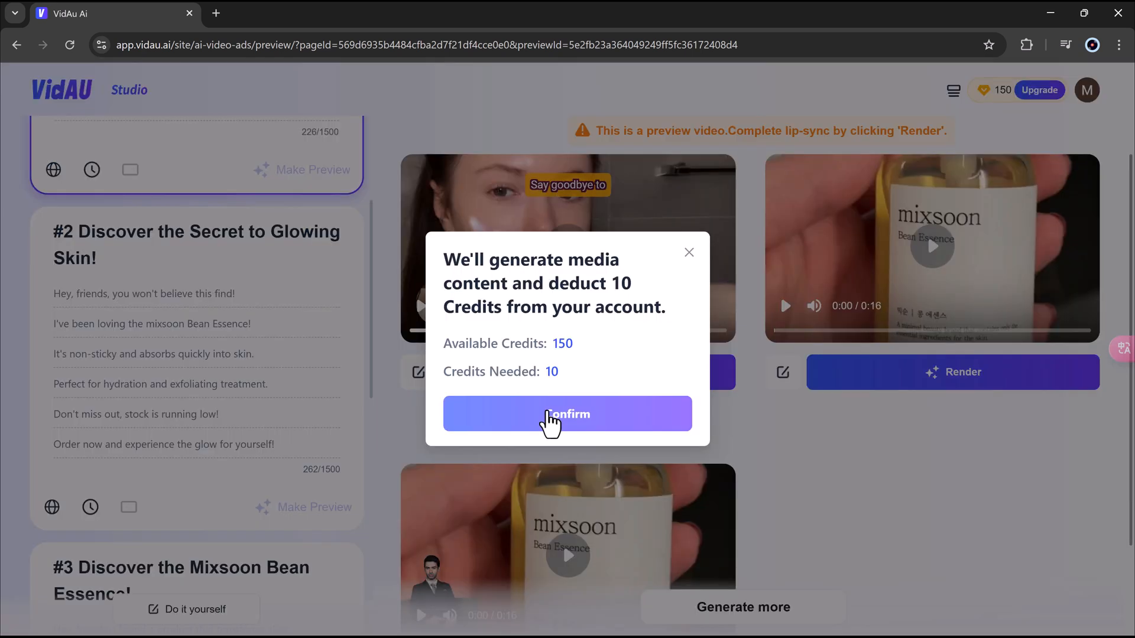
left_click(567, 414)
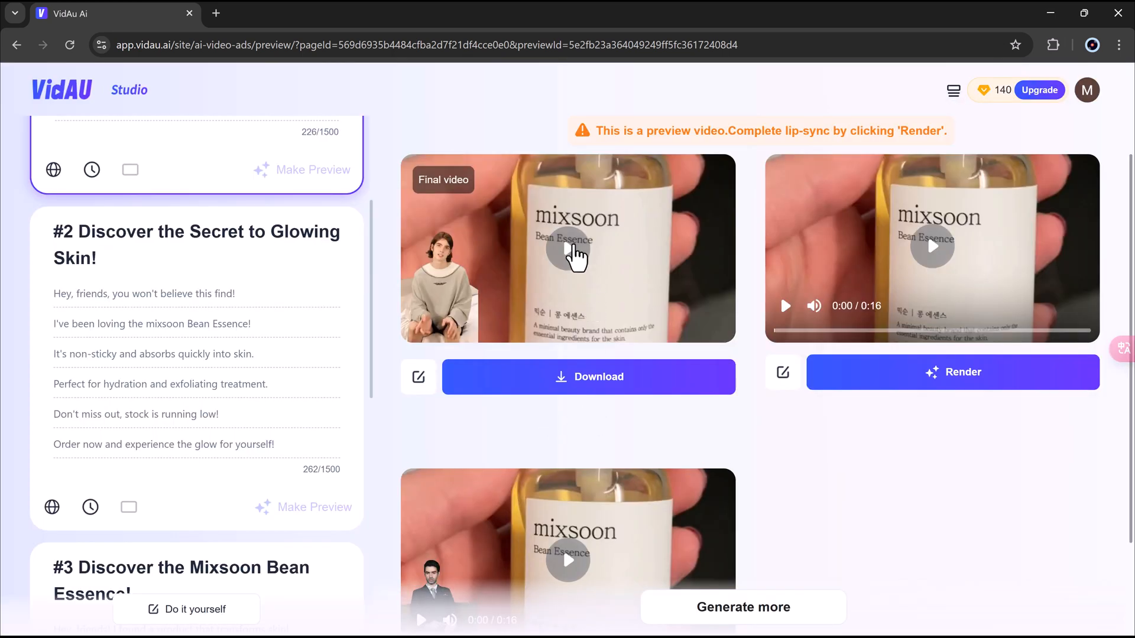
- Watch the final rendered ad and download it as VidAU_Video_U2V_250409_162722.mp4, returning to Studio home
left_click(568, 248)
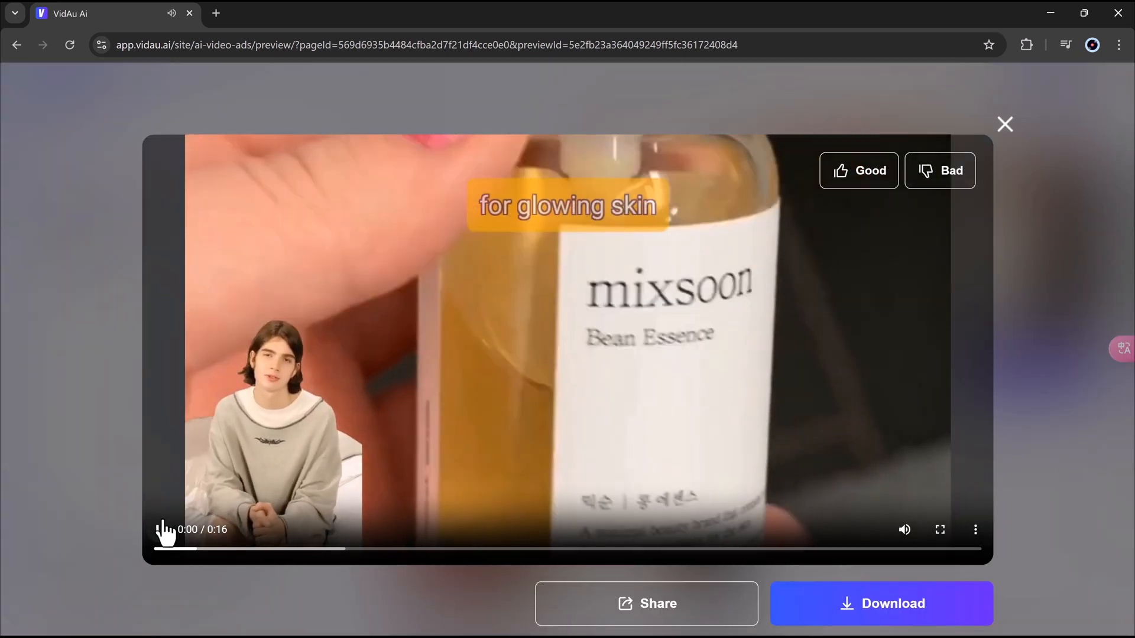
left_click(167, 529)
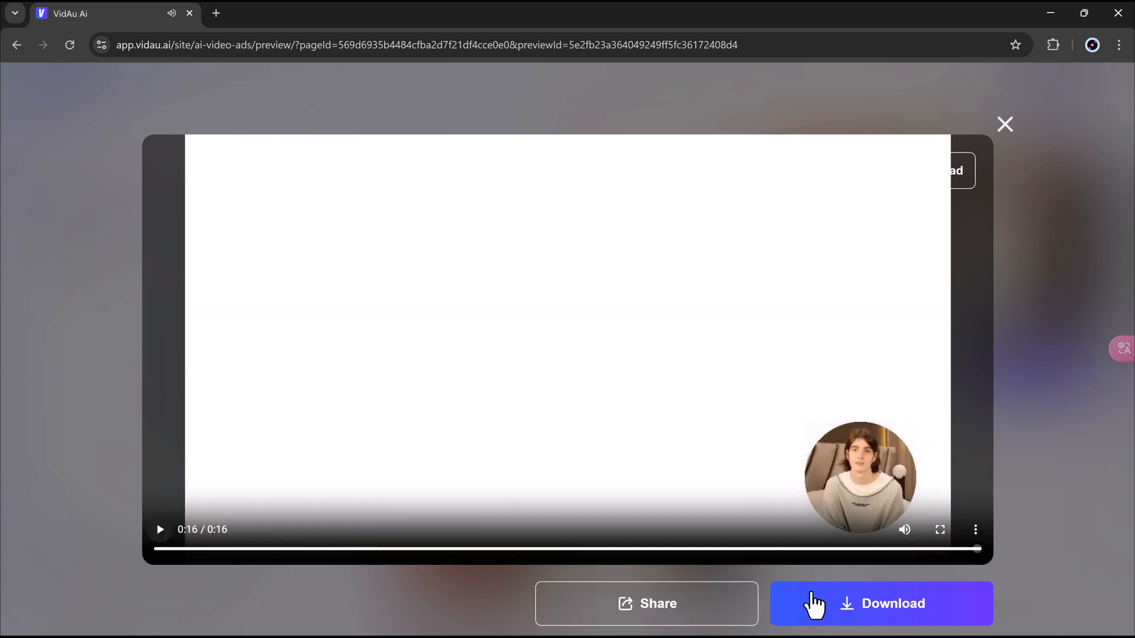
left_click(881, 604)
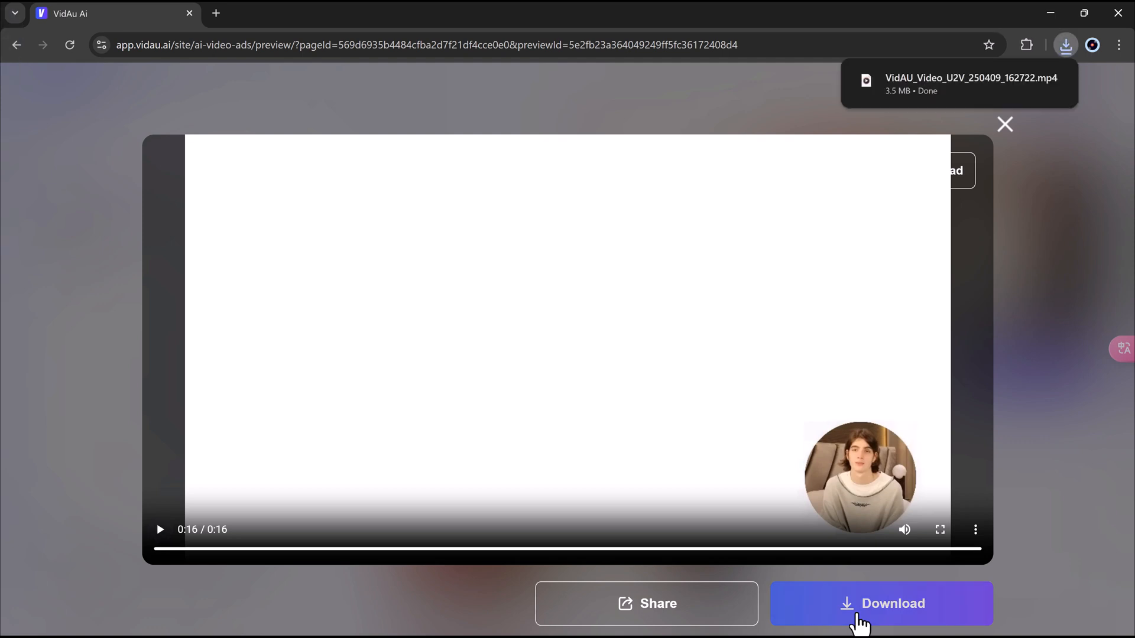
left_click(1005, 124)
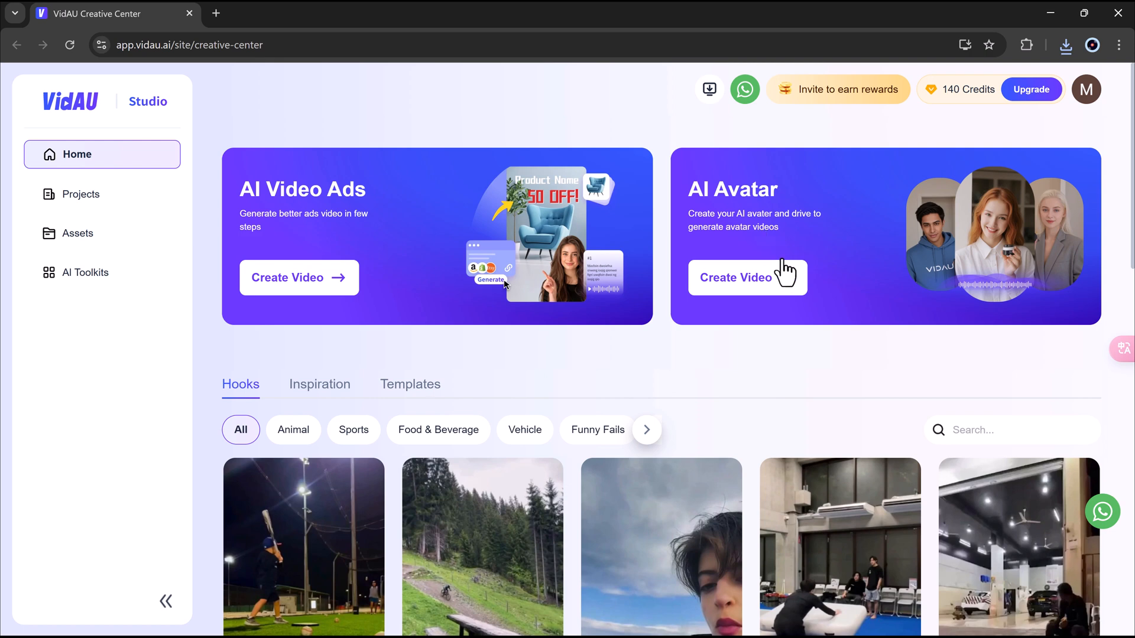
mouse_move(753, 297)
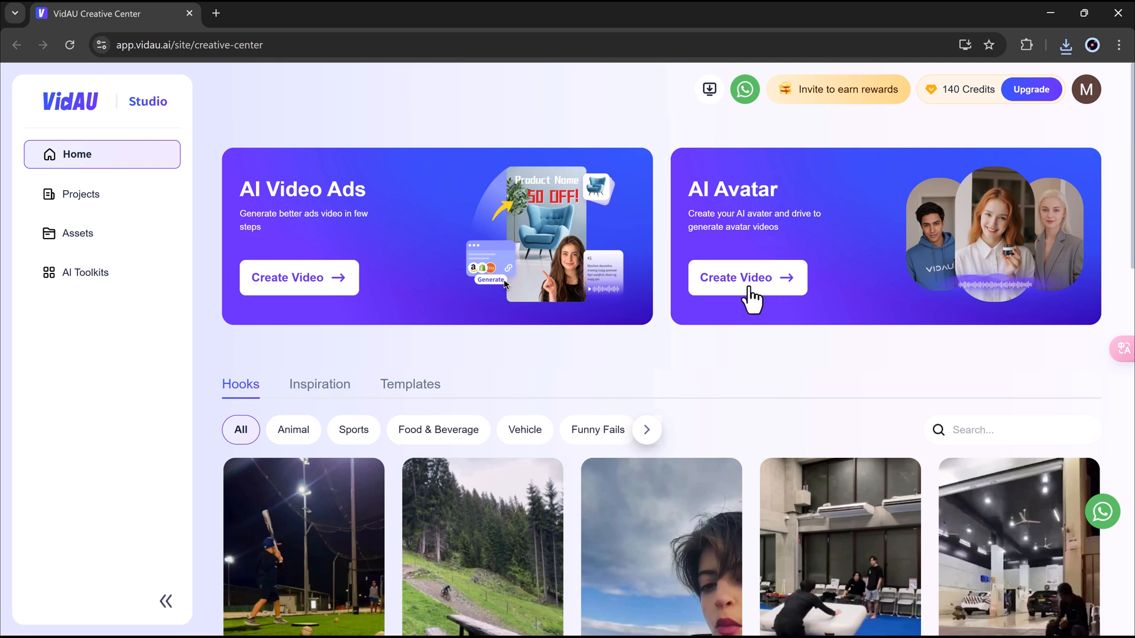
- Start an AI avatar video and browse the Realistic Avatar gallery in the AI Avatar Center
left_click(747, 276)
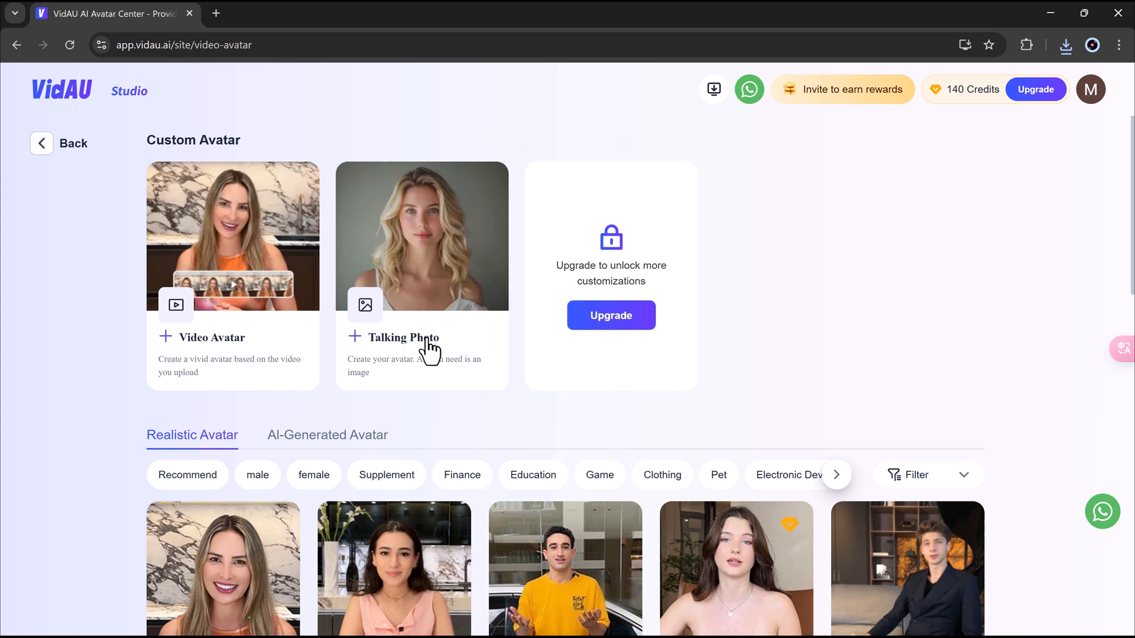
scroll("down", 3)
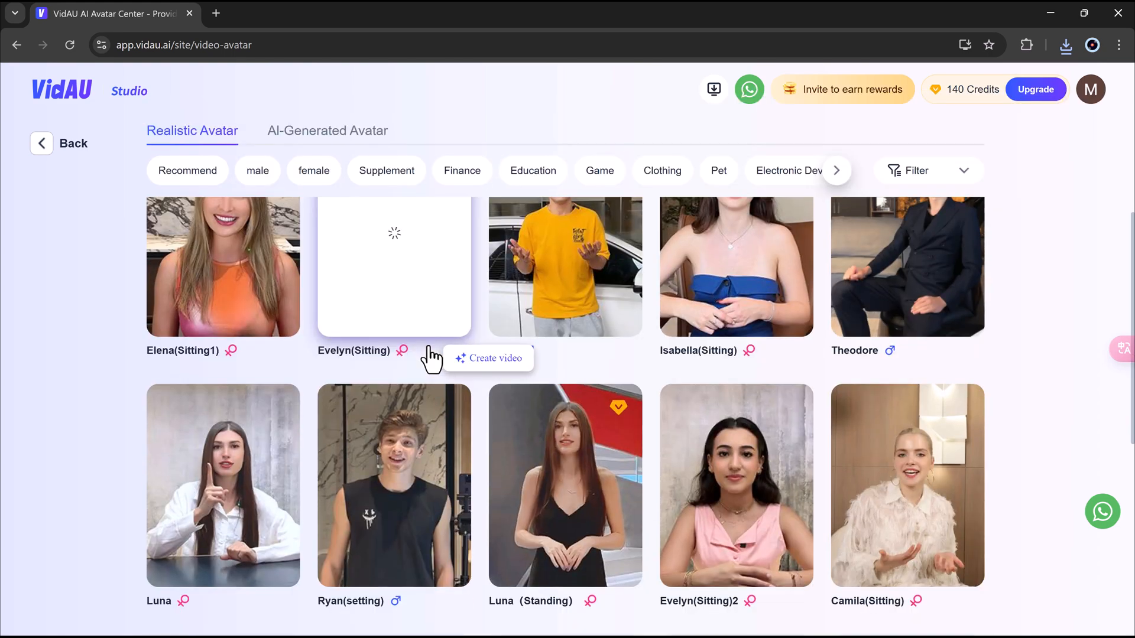
scroll("down", 3)
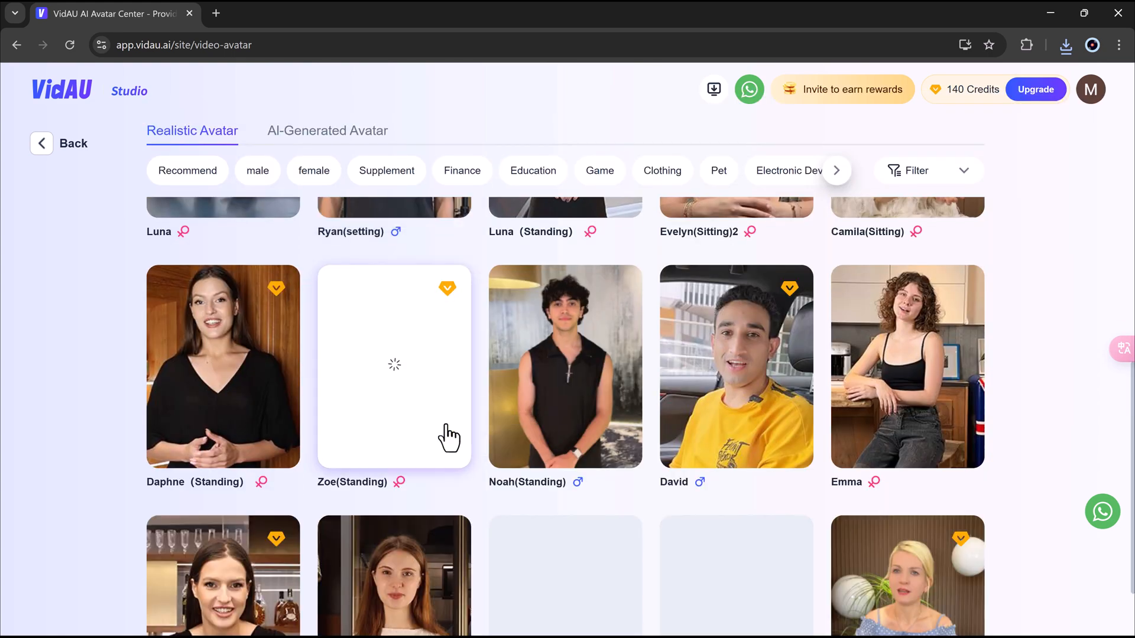
scroll("down", 3)
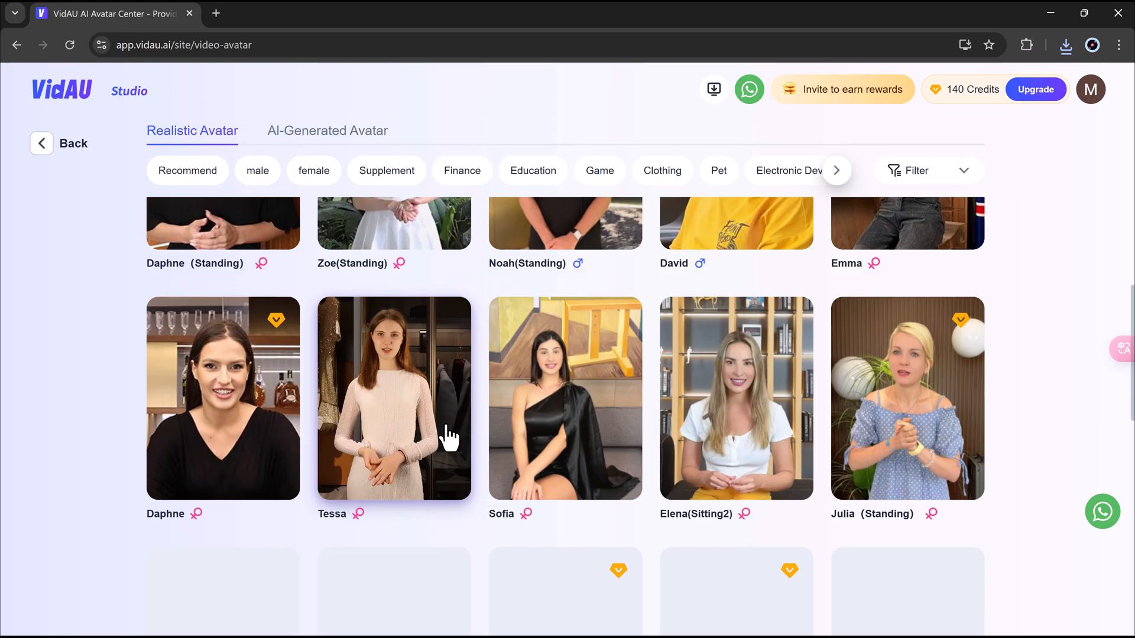
scroll("down", 3)
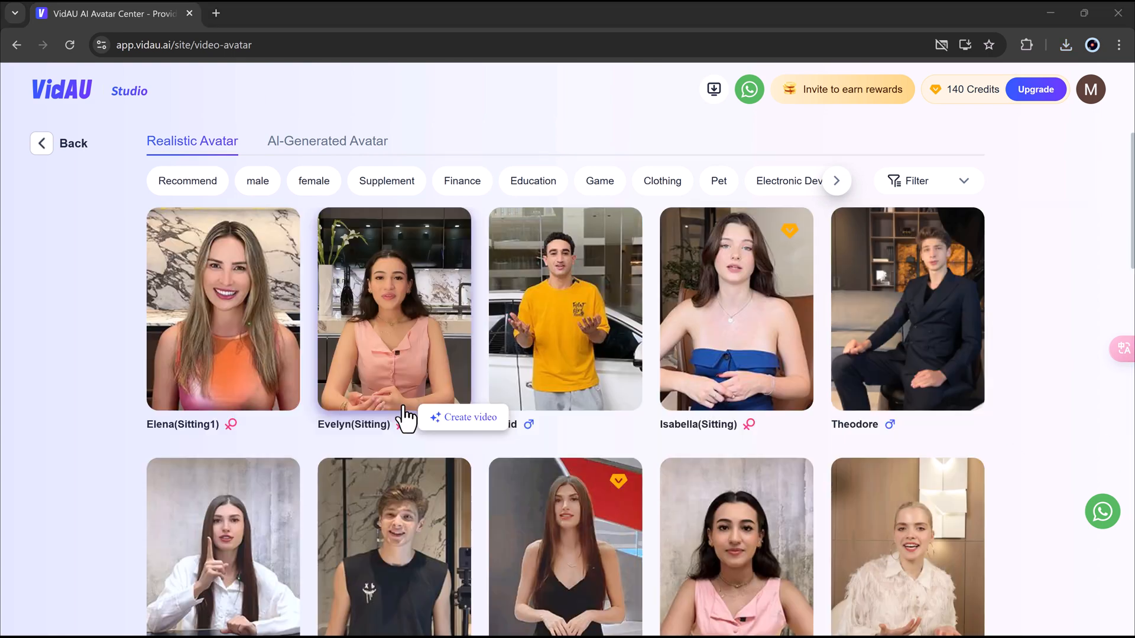
scroll("down", 3)
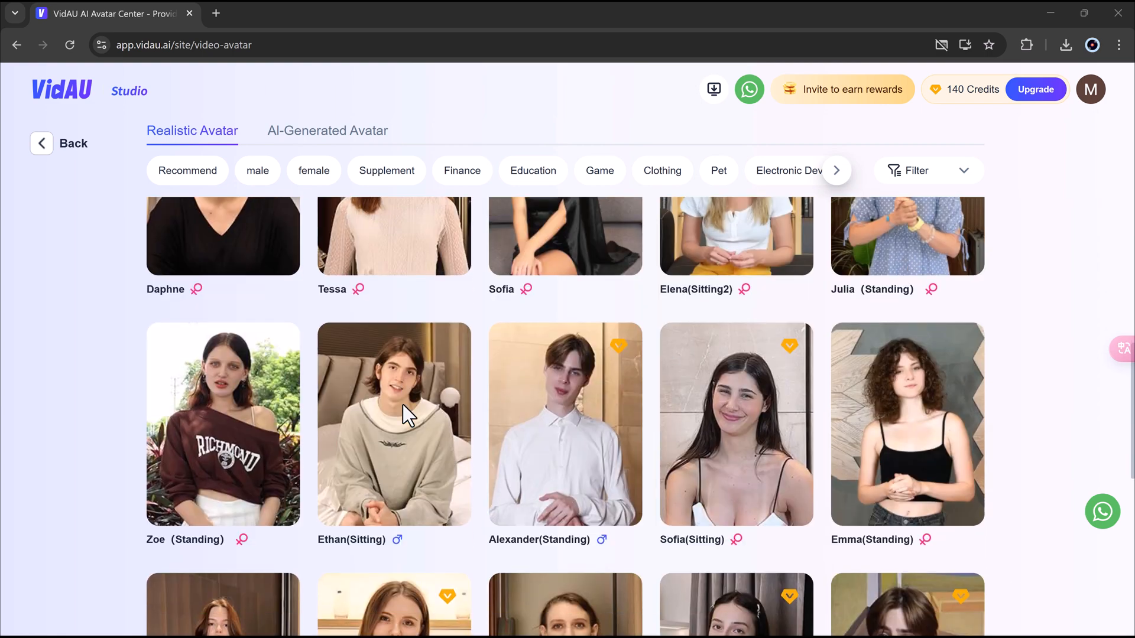
scroll("down", 3)
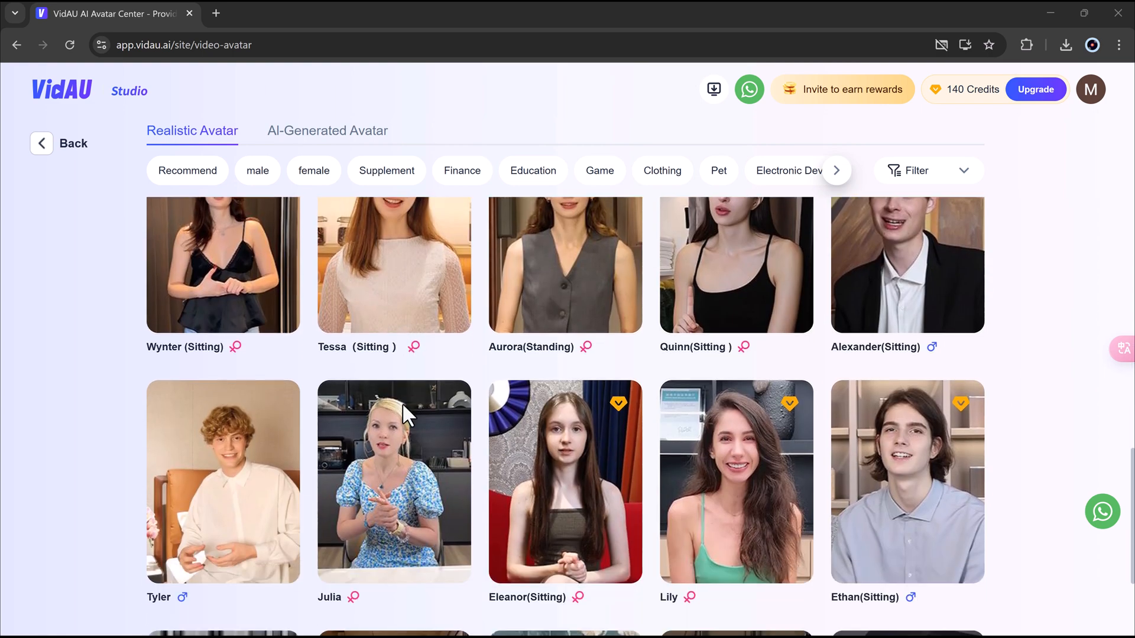
scroll("down", 3)
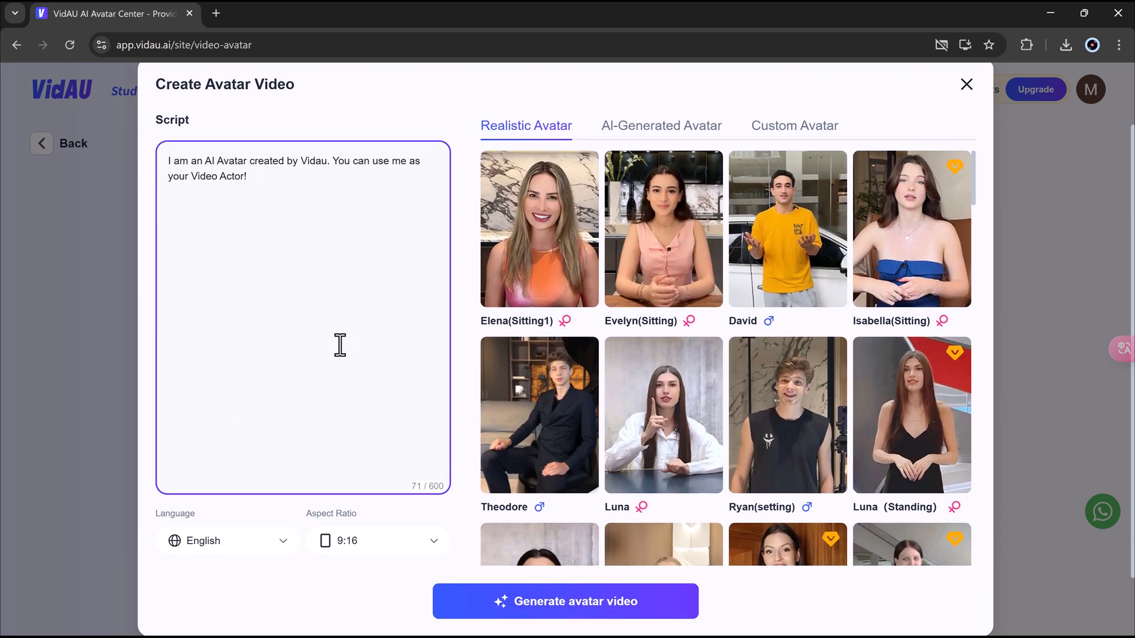
mouse_move(278, 215)
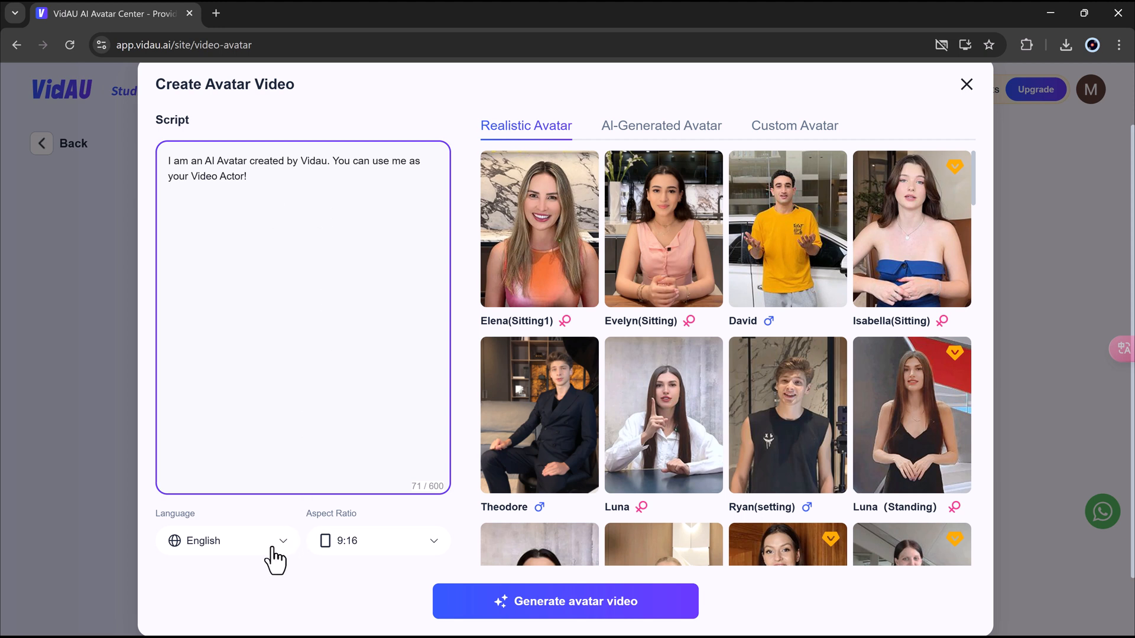
- Keep the default Vidau script, English and 9:16 format, and generate the avatar video
left_click(378, 540)
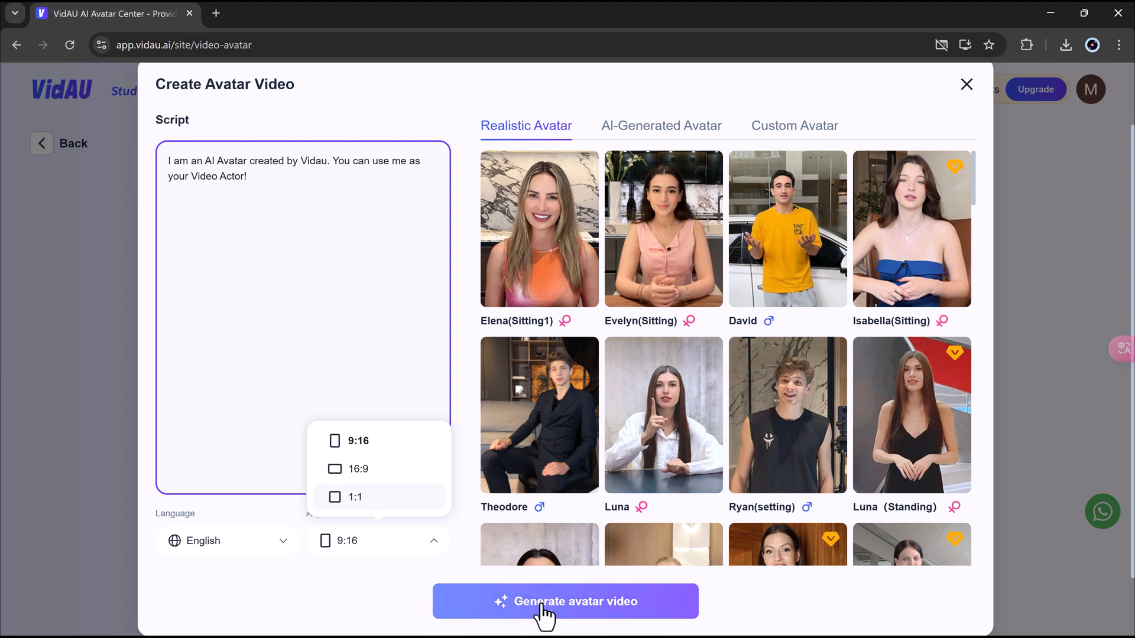
left_click(565, 601)
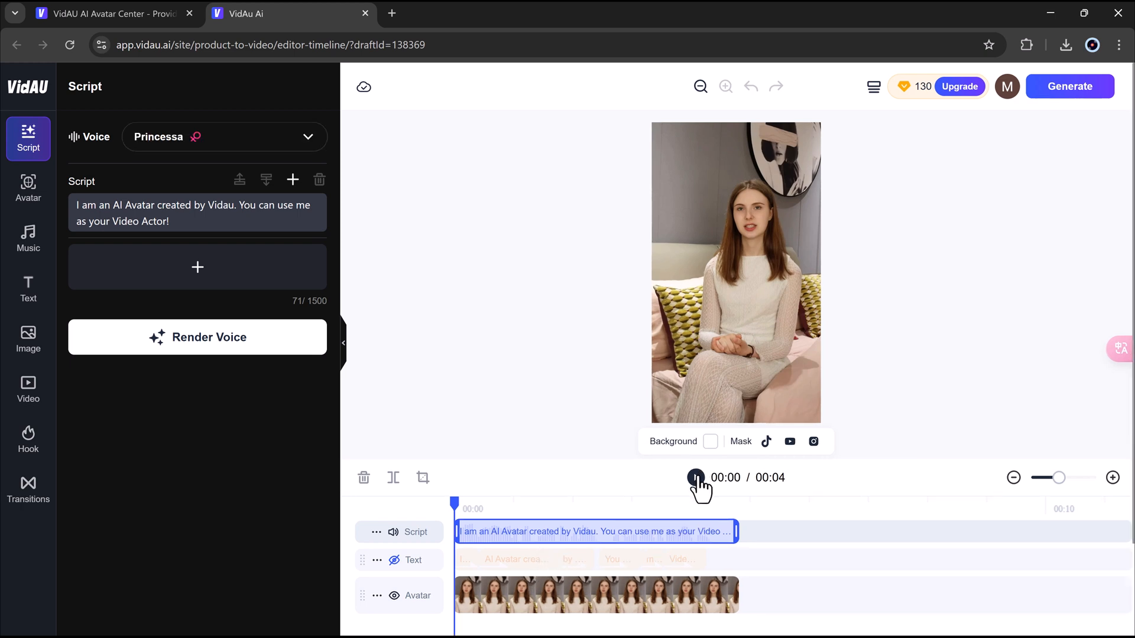
- Preview the avatar draft, sample several narration voices and switch from Princessa to Aria
left_click(695, 478)
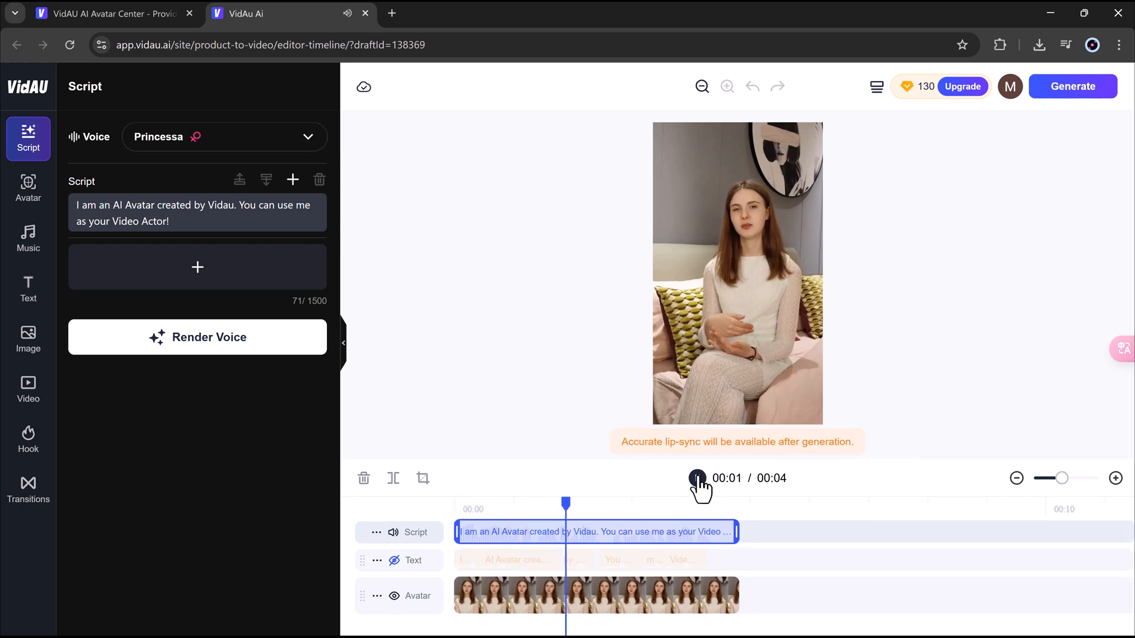
left_click(697, 477)
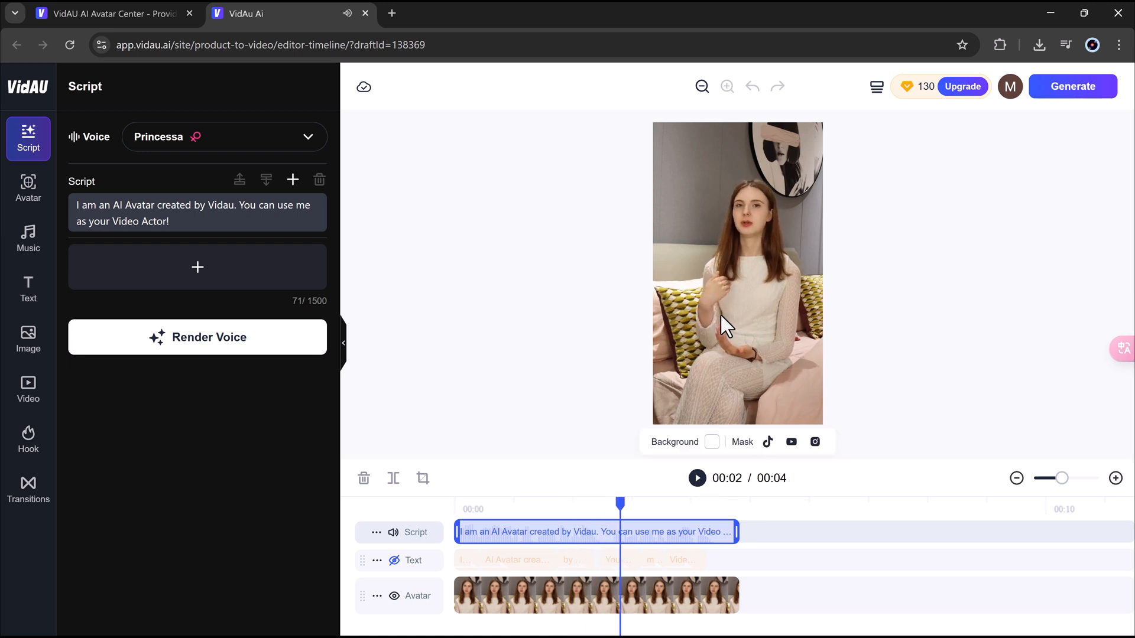
mouse_move(311, 133)
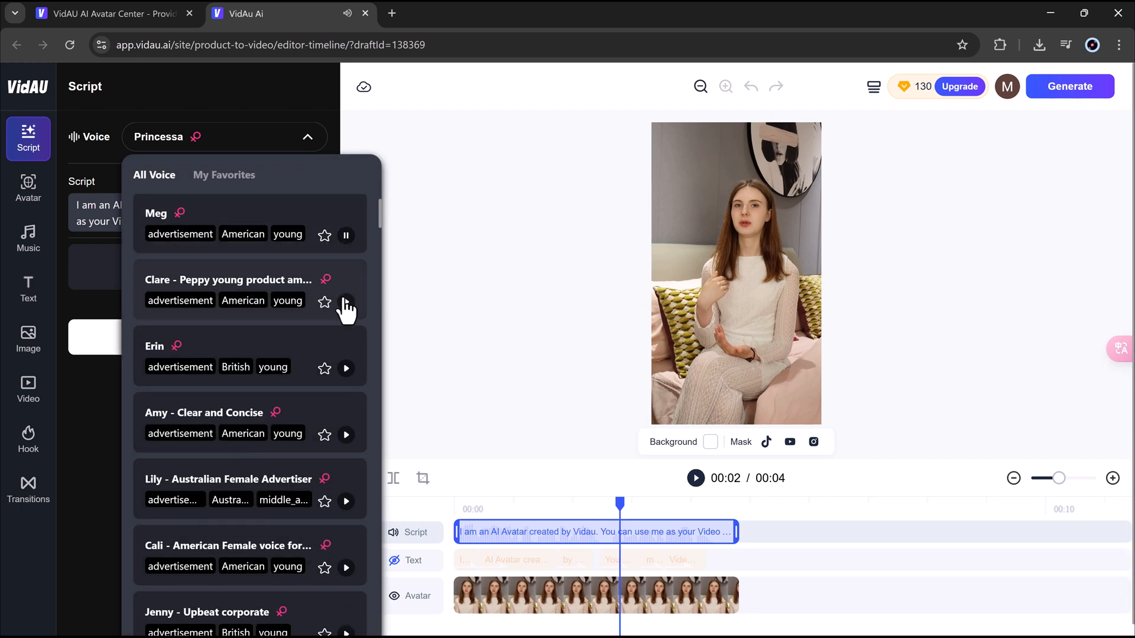
left_click(347, 433)
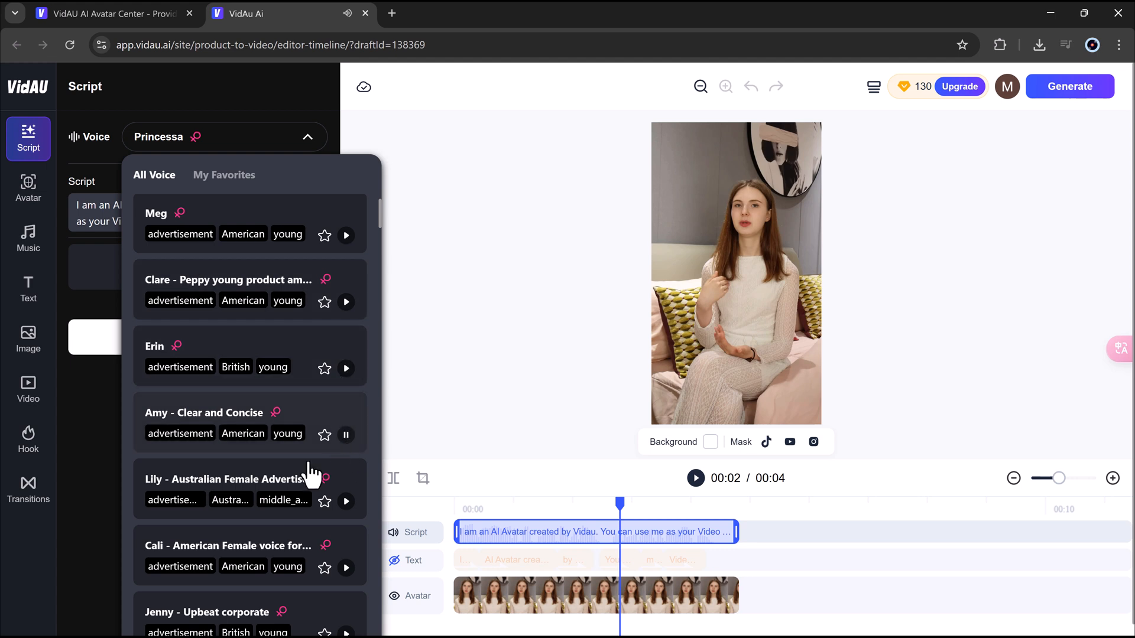
scroll("down", 3)
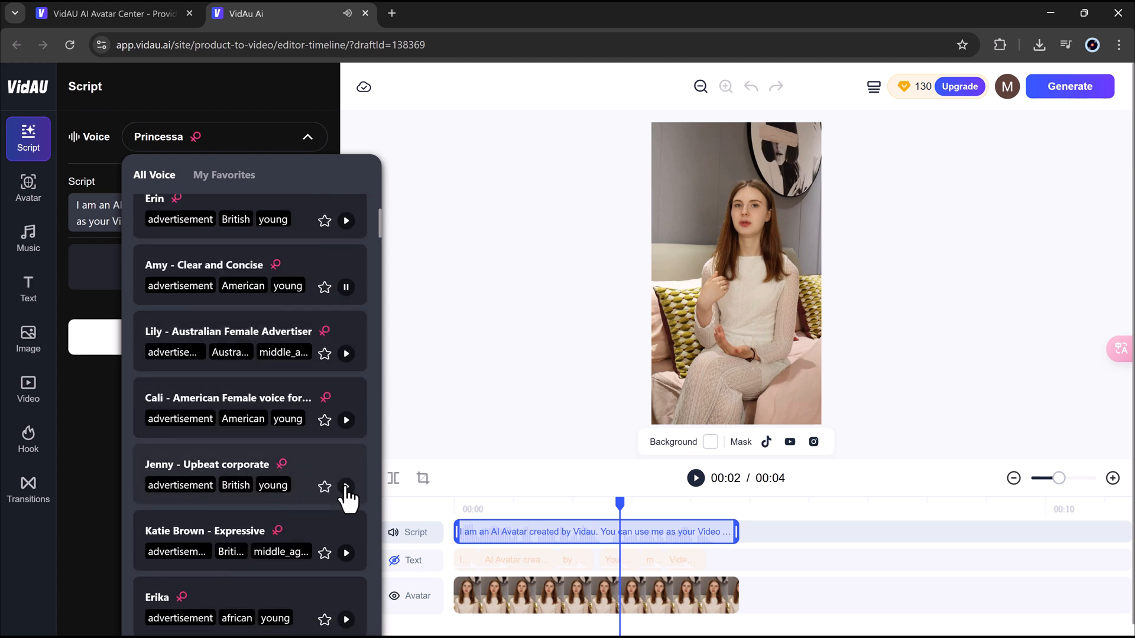
scroll("down", 3)
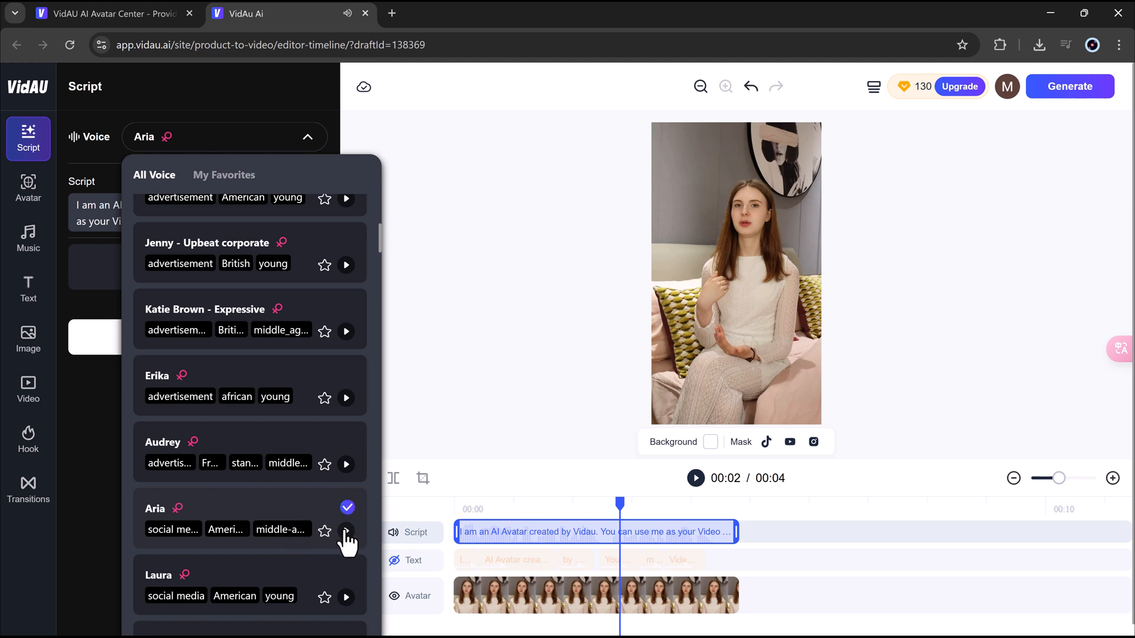
left_click(346, 534)
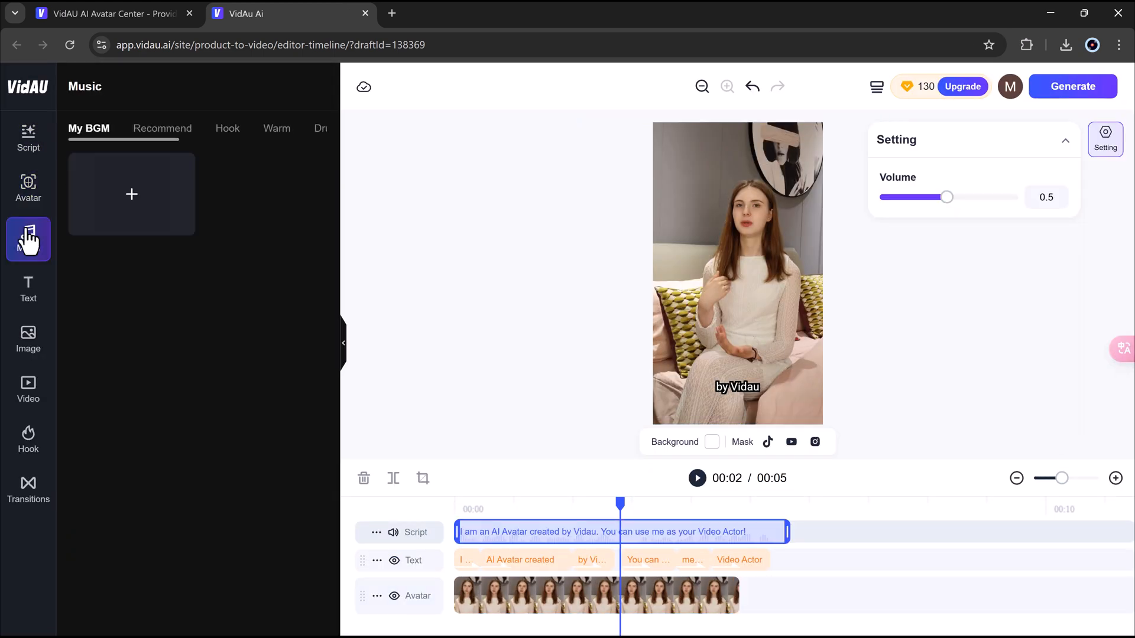
- Check the Music options, generate the captioned Aria-narrated video and play it in the content library
left_click(27, 290)
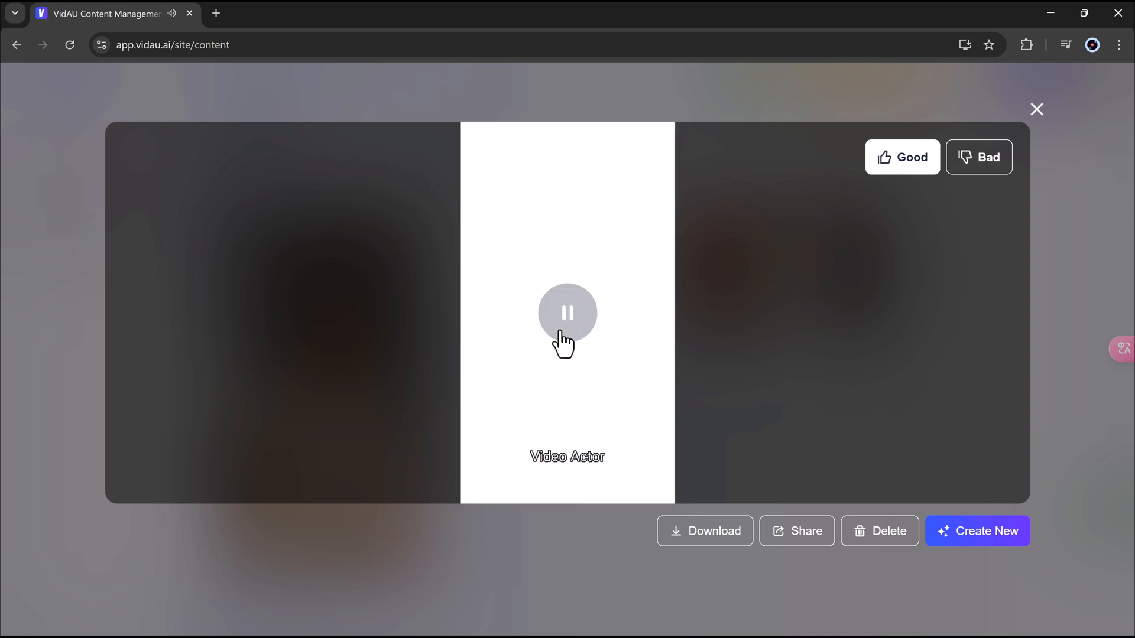
left_click(1037, 109)
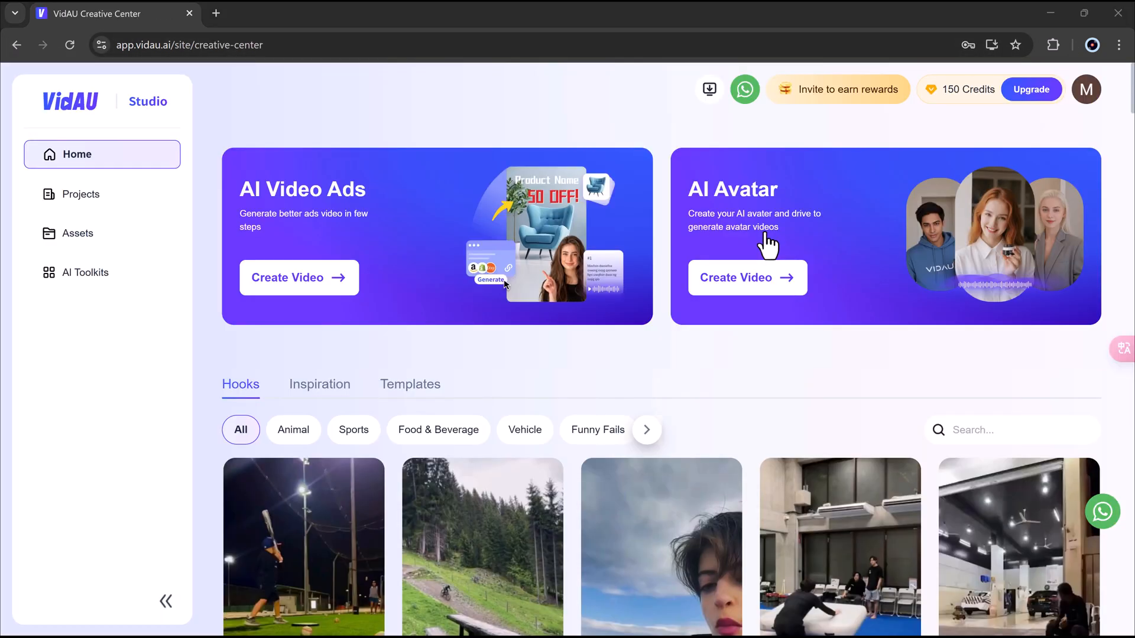
scroll("down", 3)
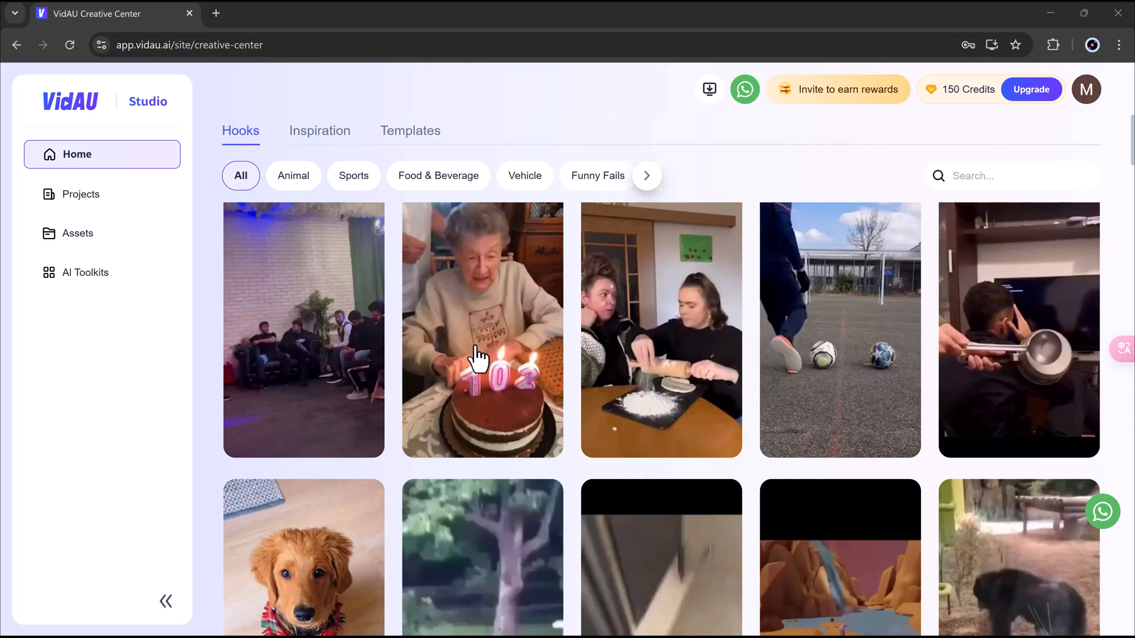
scroll("down", 3)
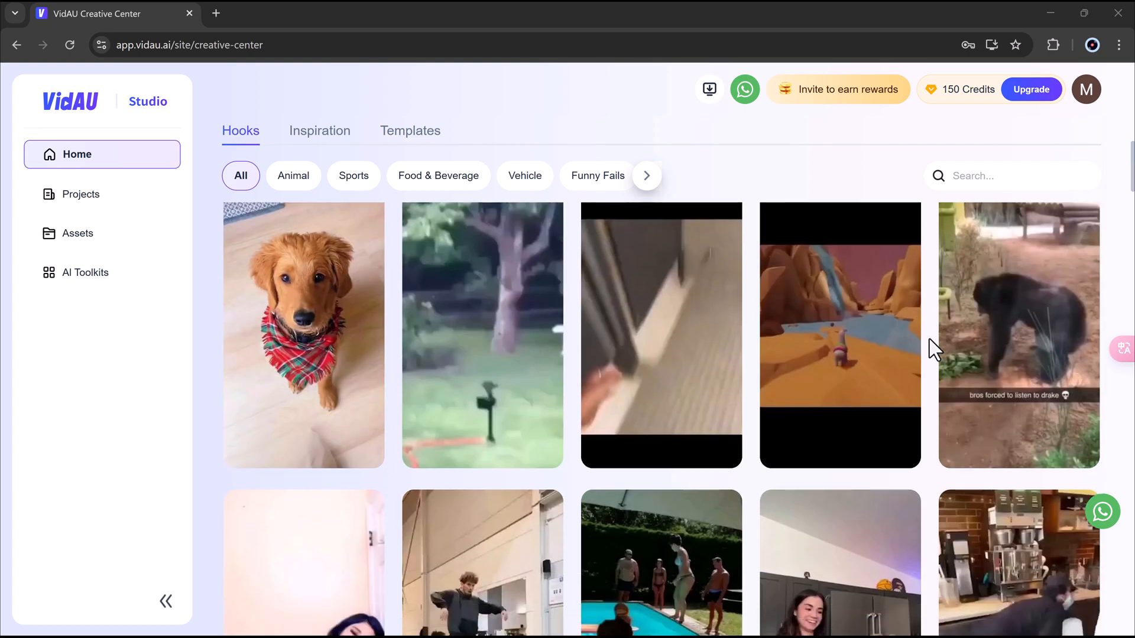
scroll("down", 3)
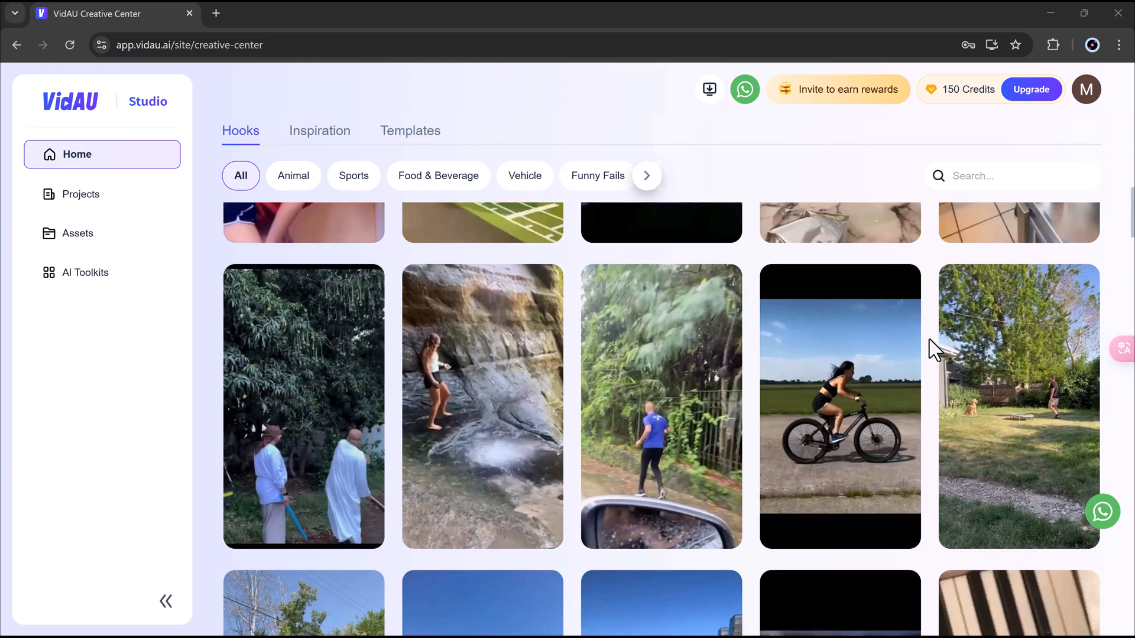